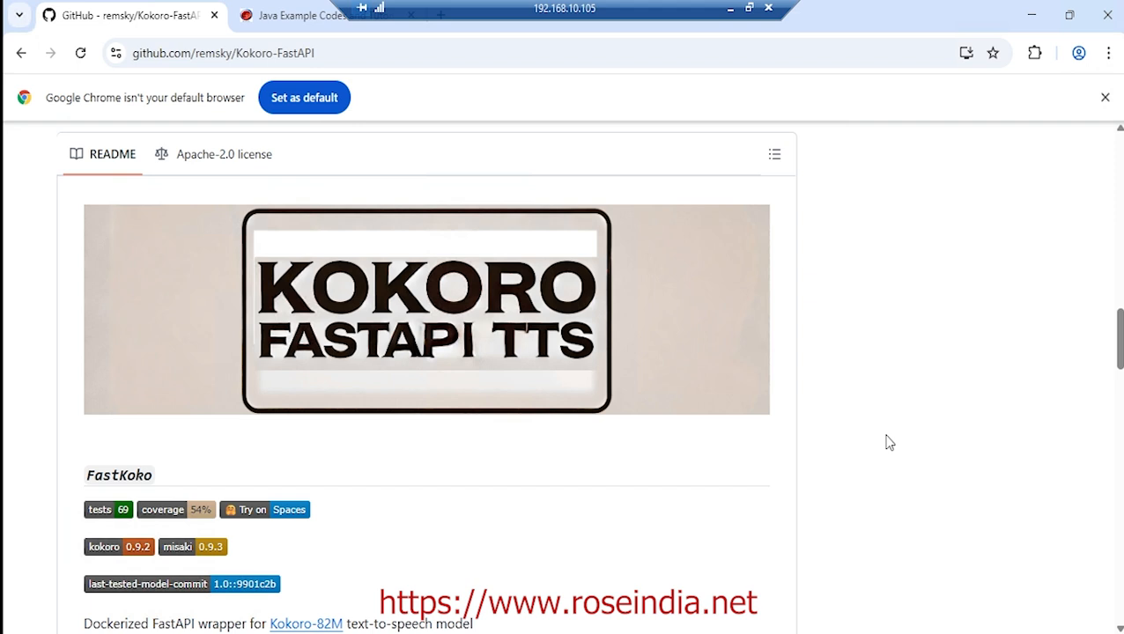
pyautogui.moveTo(430, 126)
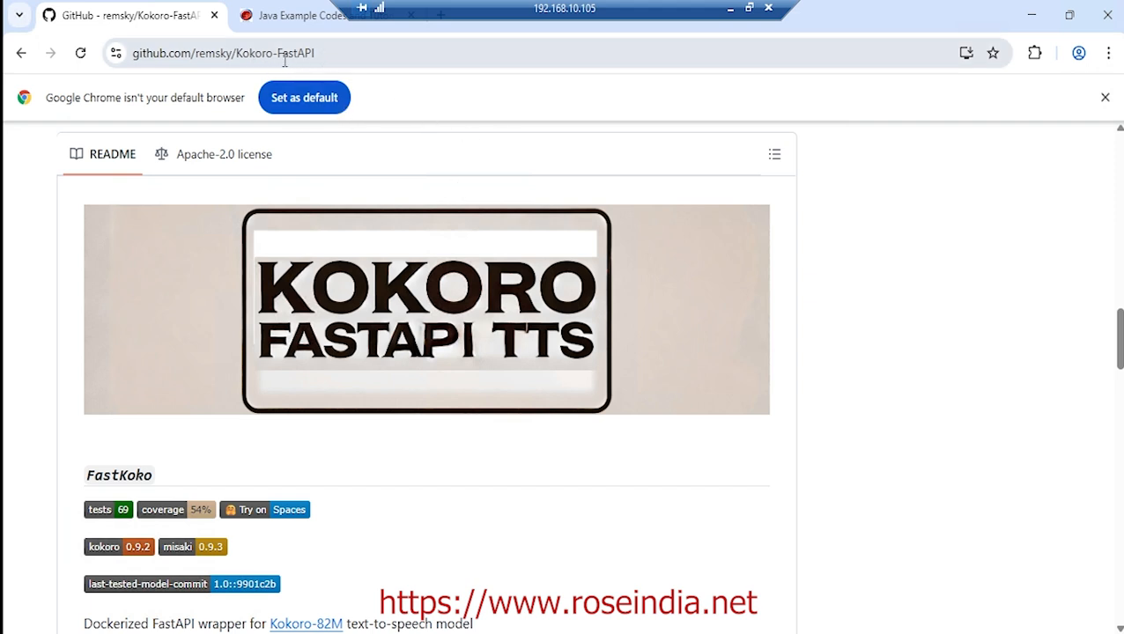
pyautogui.moveTo(733, 451)
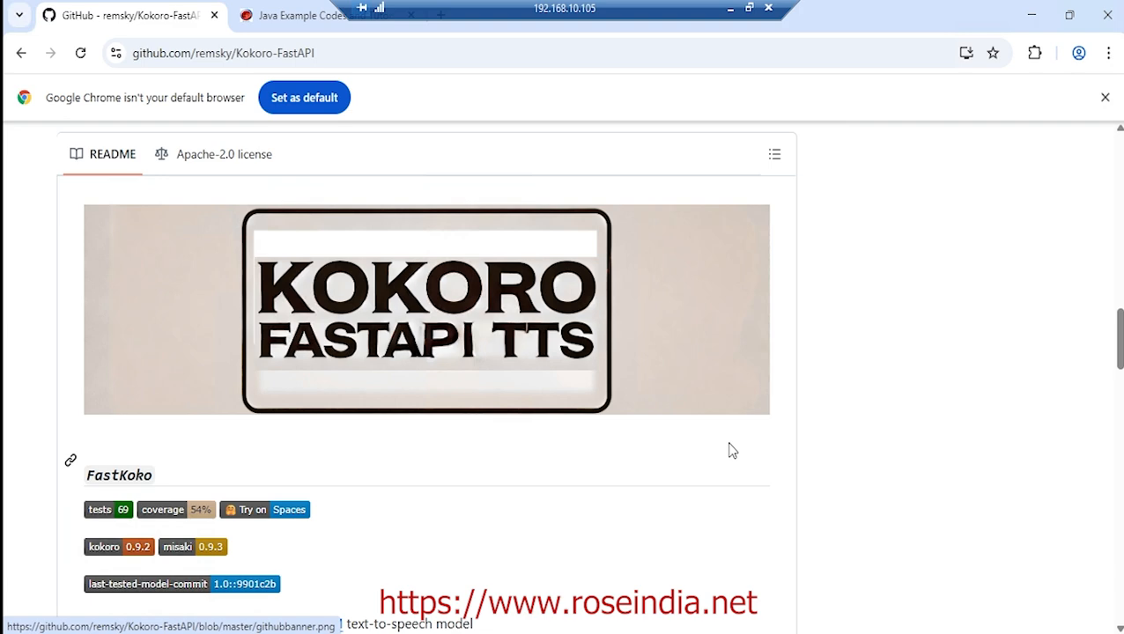
pyautogui.moveTo(694, 500)
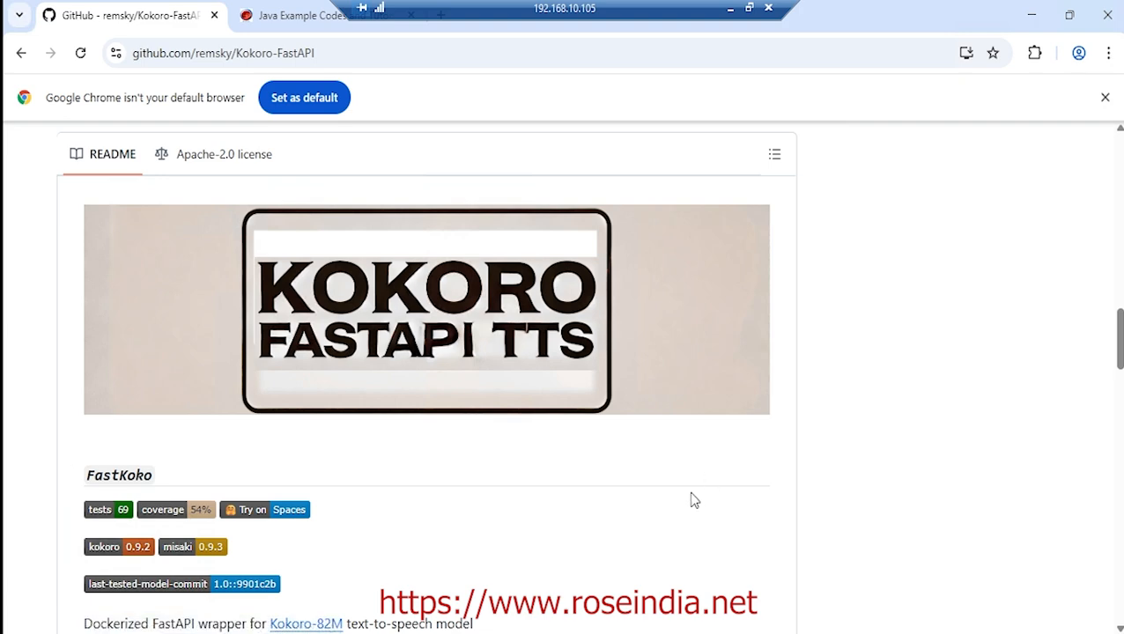
# Step: Select the full localhost:8880/web address in the Kokoro FastAPI README
pyautogui.scroll(-3)
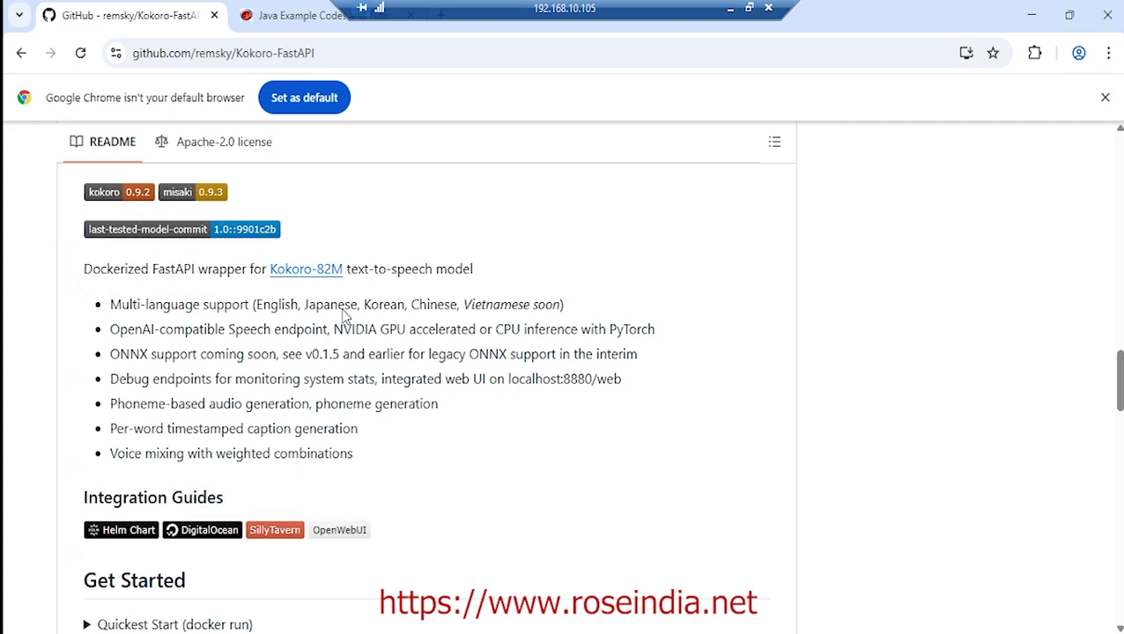
pyautogui.moveTo(343, 297)
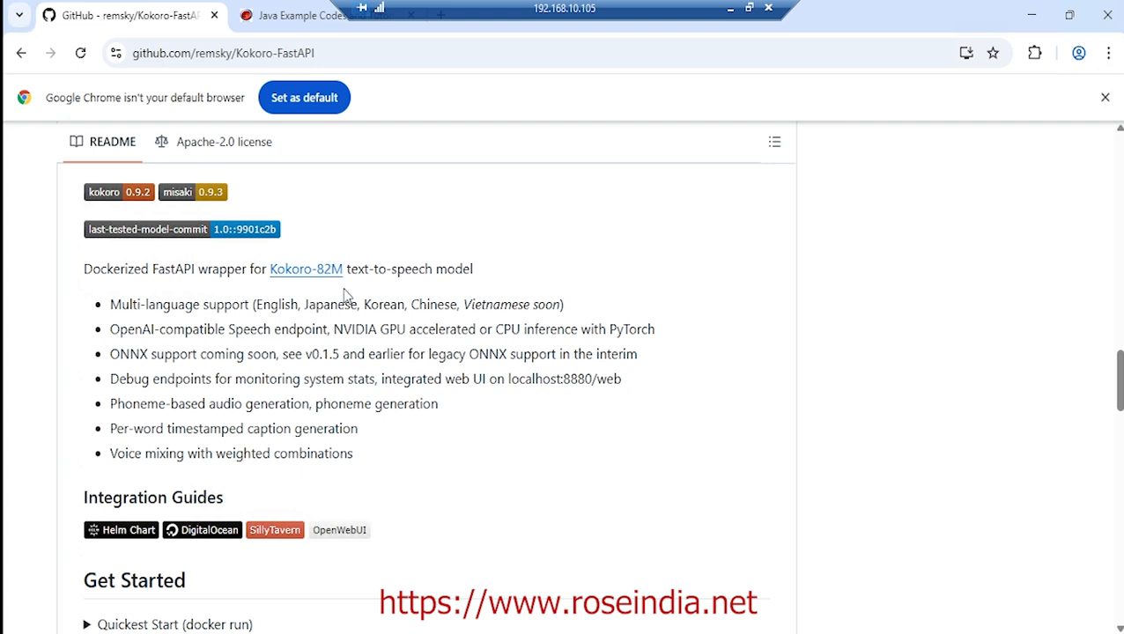
pyautogui.moveTo(502, 344)
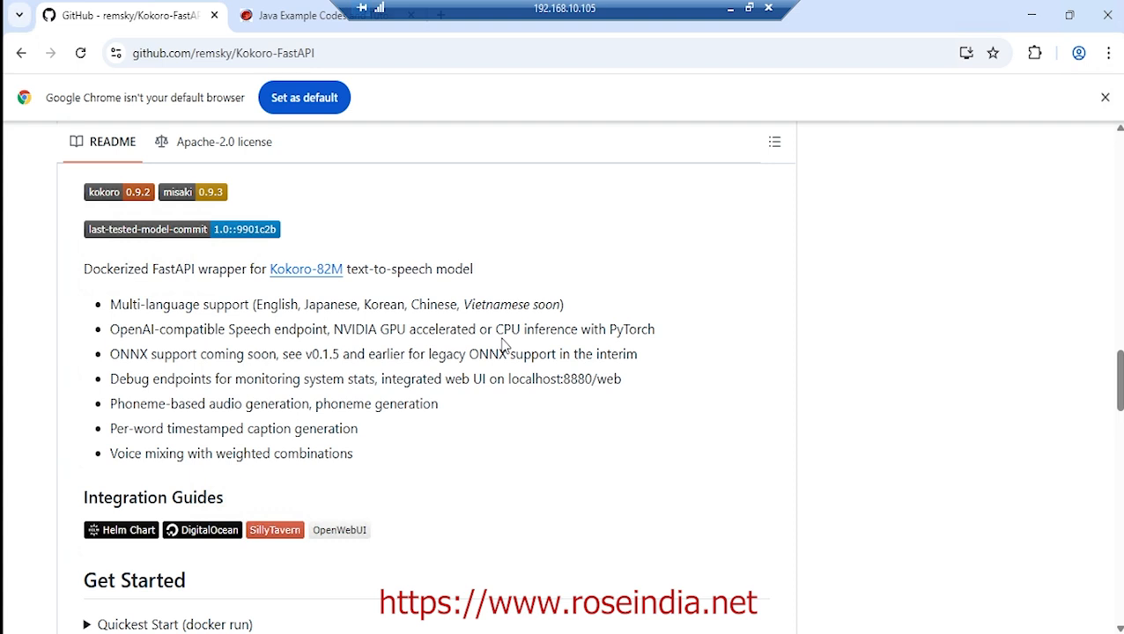
pyautogui.moveTo(248, 320)
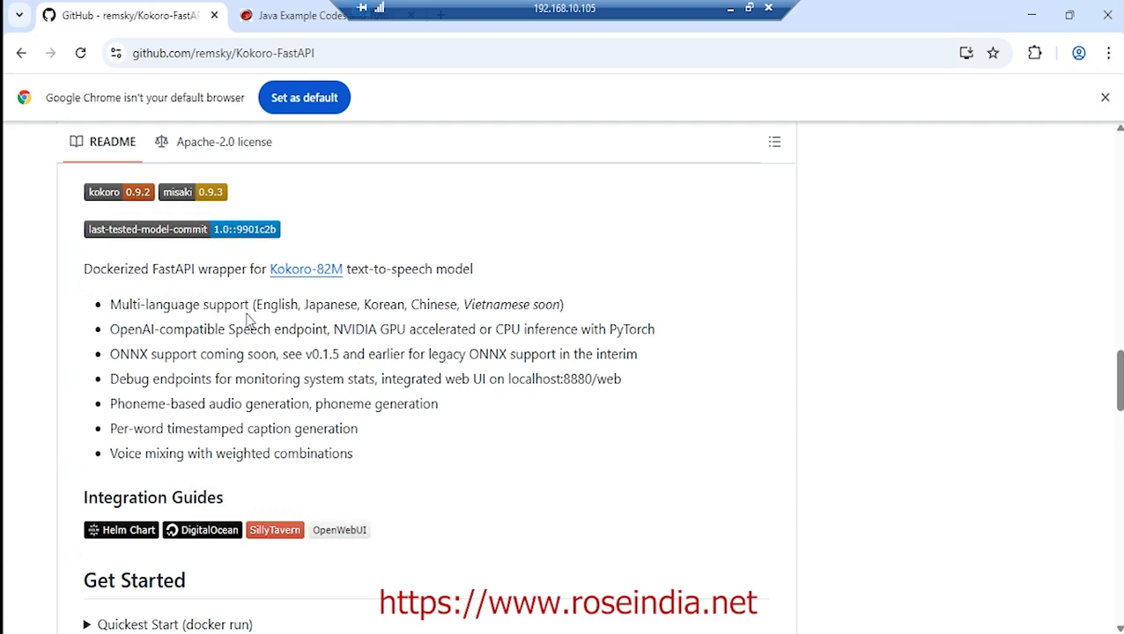
pyautogui.moveTo(409, 310)
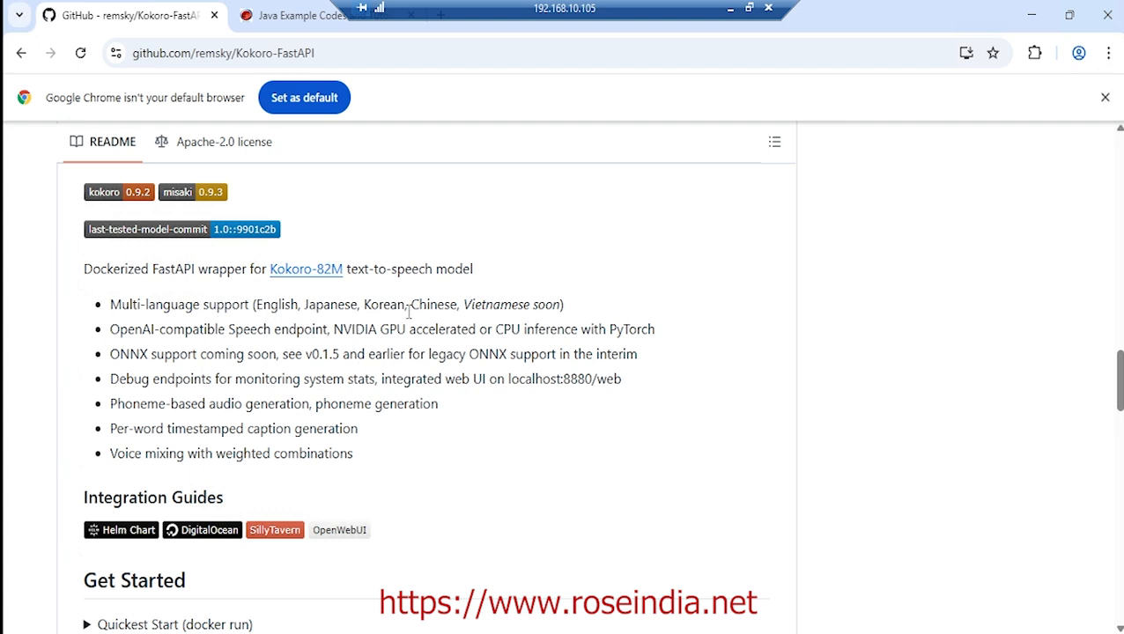
pyautogui.moveTo(528, 345)
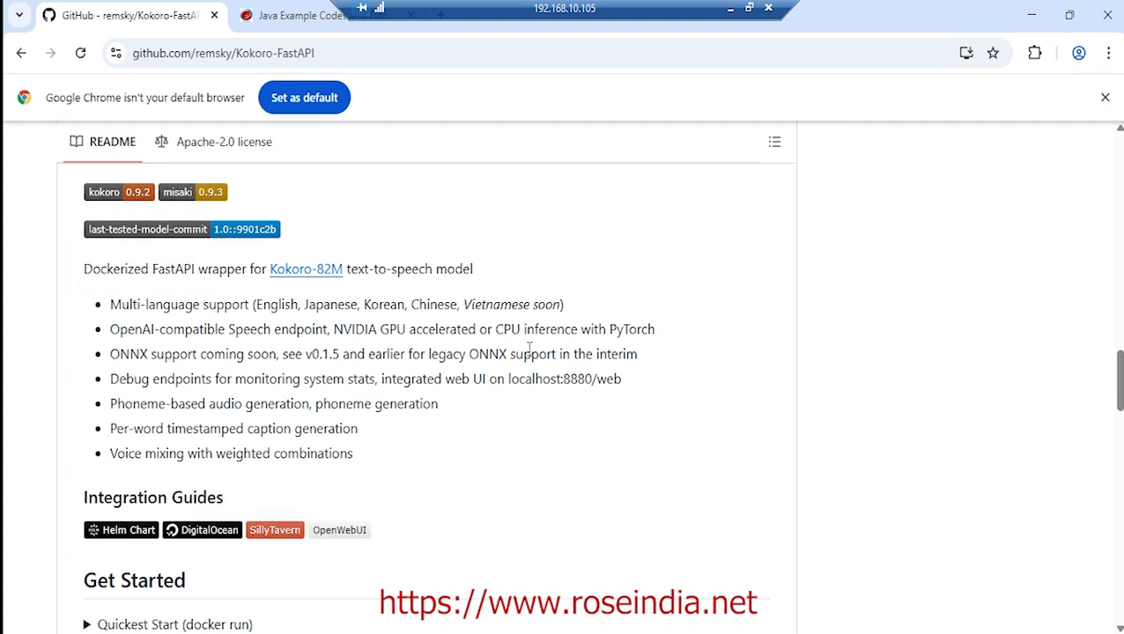
pyautogui.moveTo(395, 332)
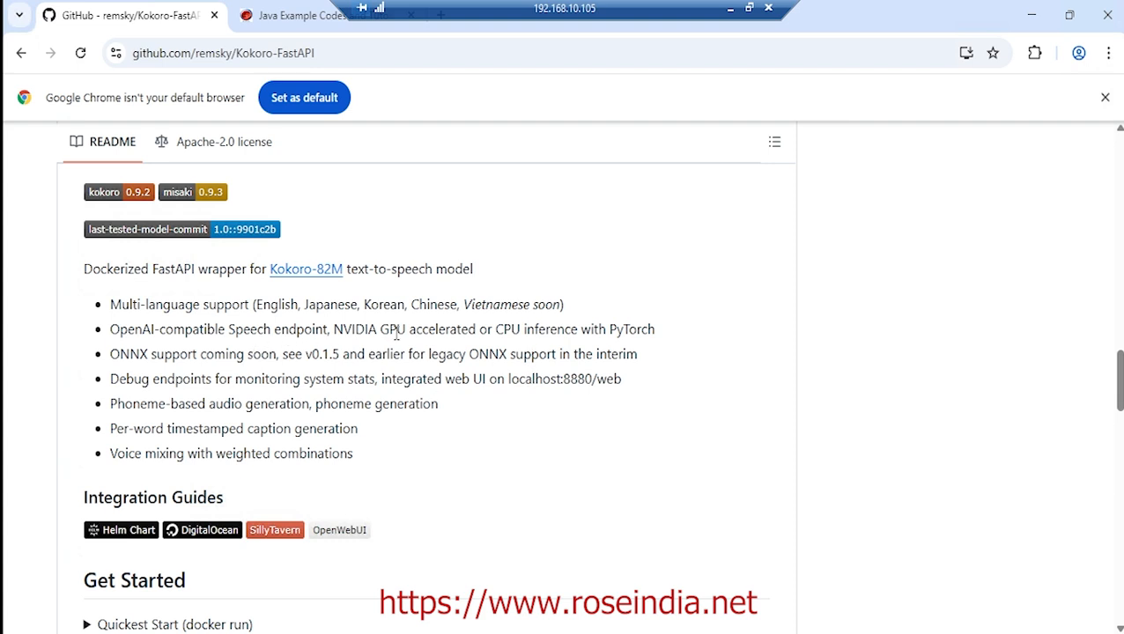
pyautogui.moveTo(571, 343)
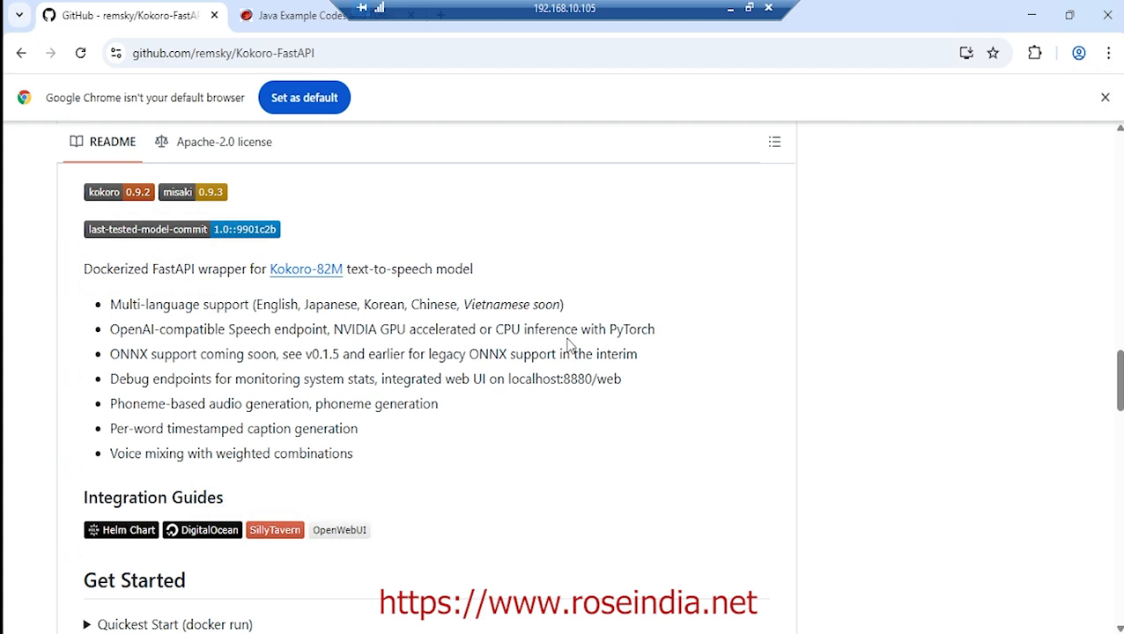
pyautogui.moveTo(683, 361)
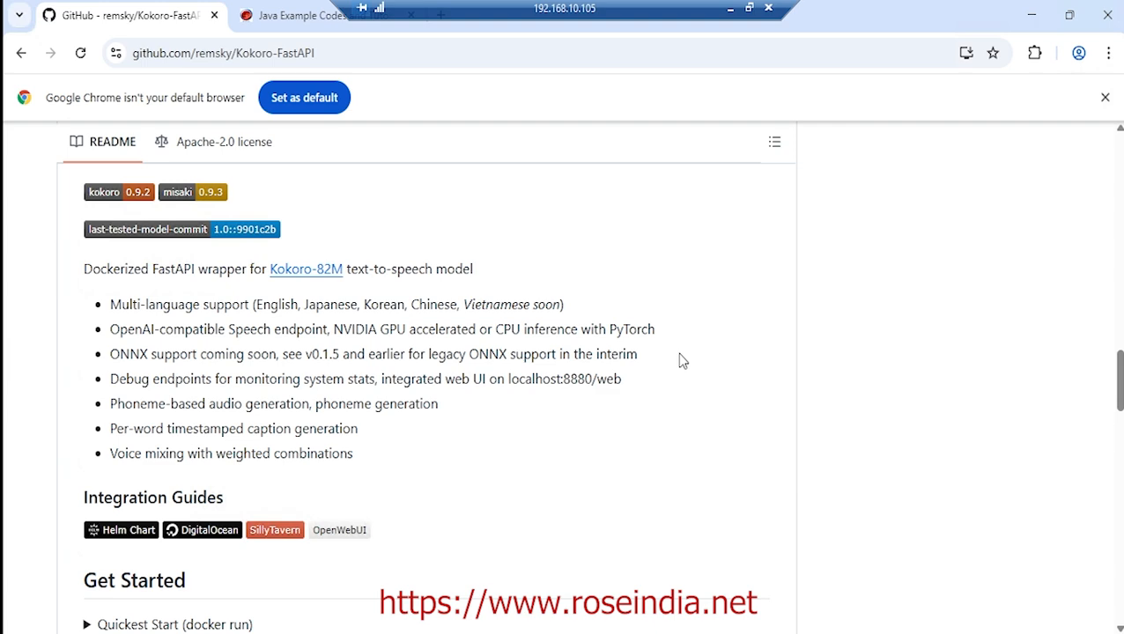
pyautogui.scroll(-3)
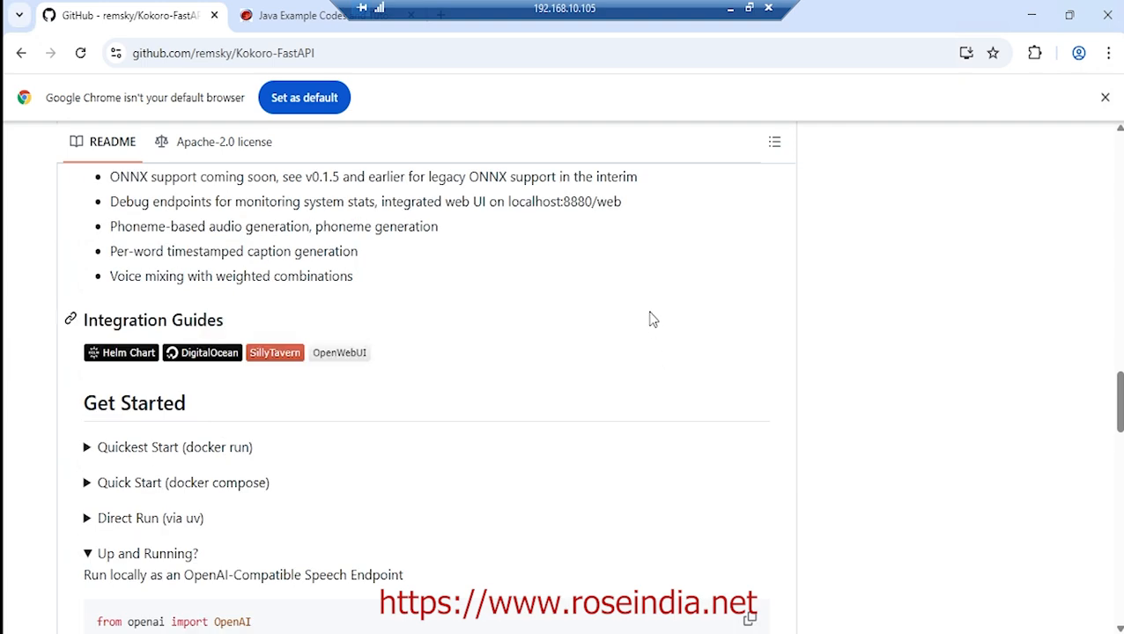
pyautogui.scroll(3)
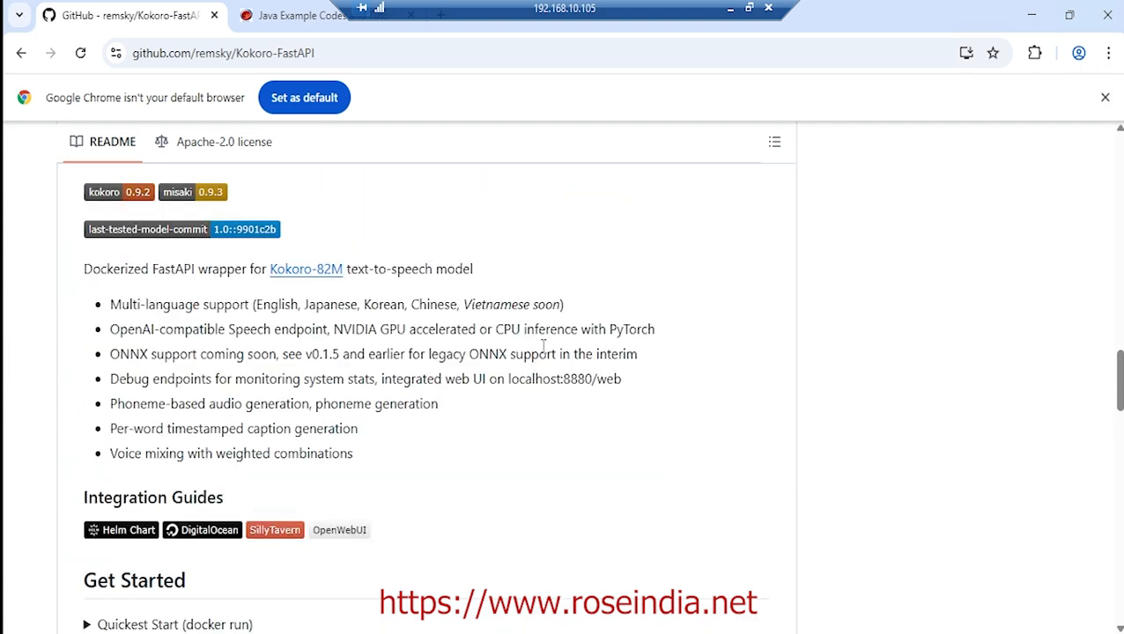
pyautogui.doubleClick(518, 379)
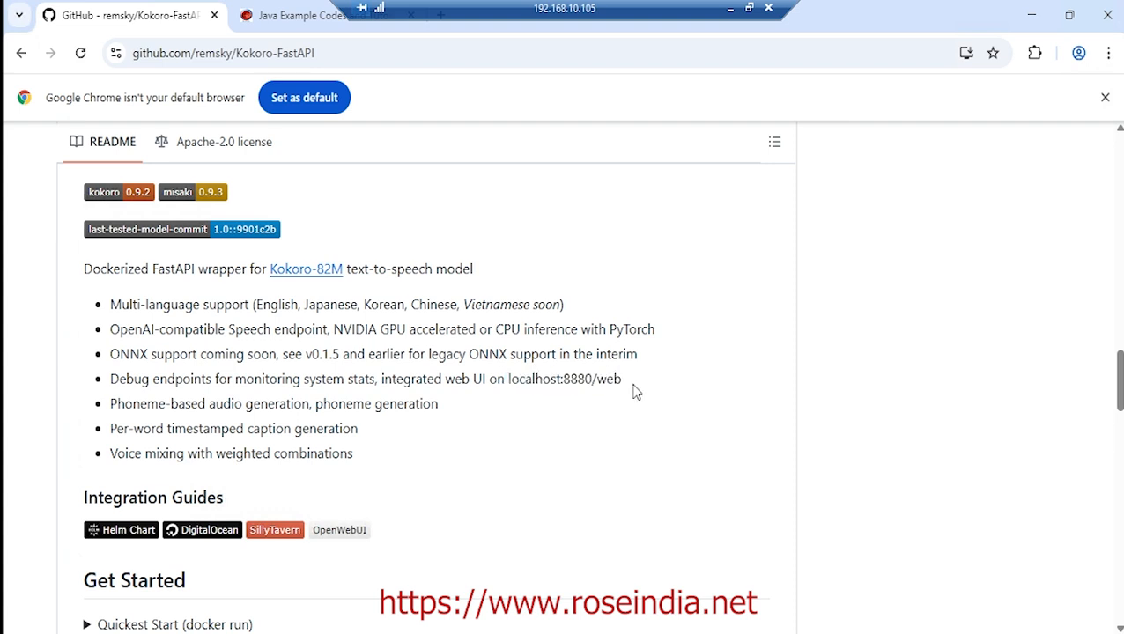
pyautogui.doubleClick(607, 378)
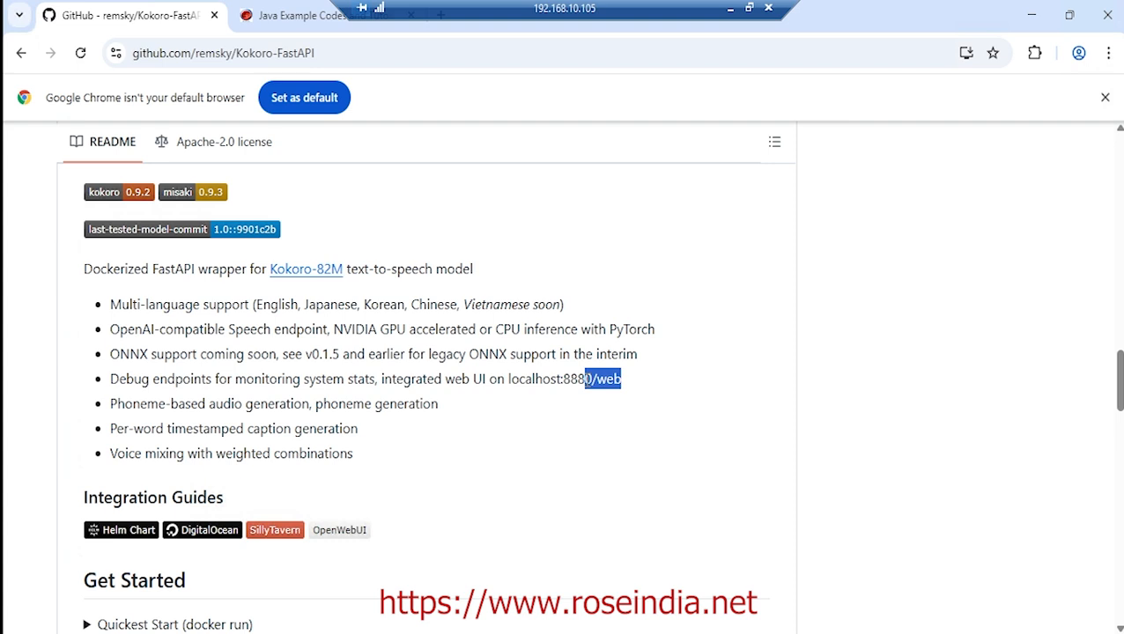
pyautogui.doubleClick(546, 378)
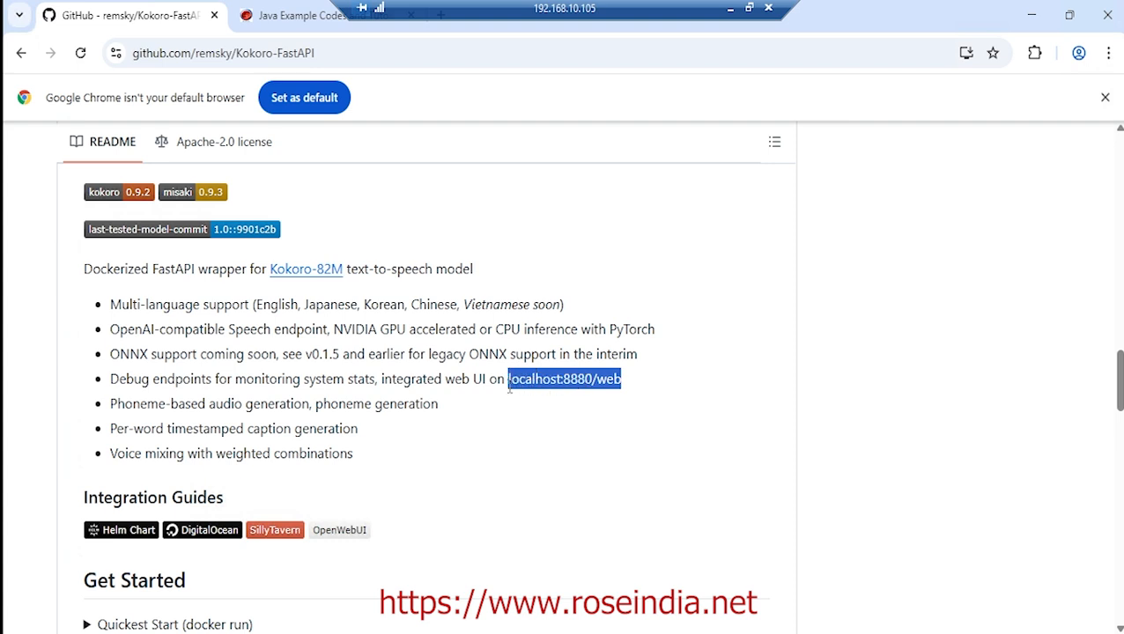
pyautogui.moveTo(684, 333)
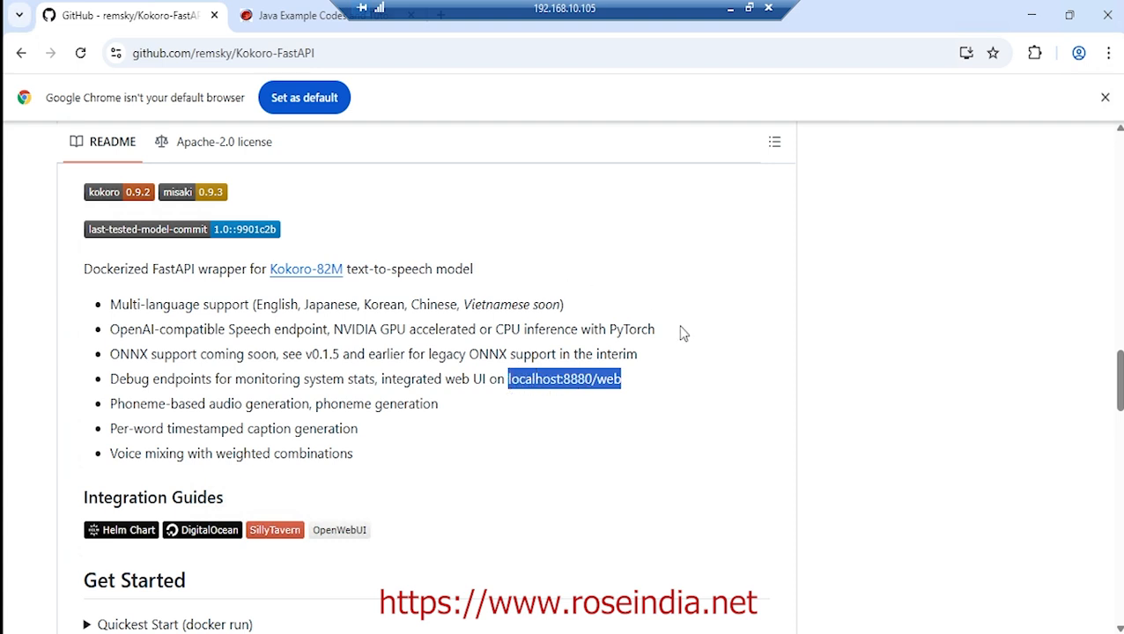
# Step: Scroll to the README screenshots and view the web UI screenshot image
pyautogui.scroll(-3)
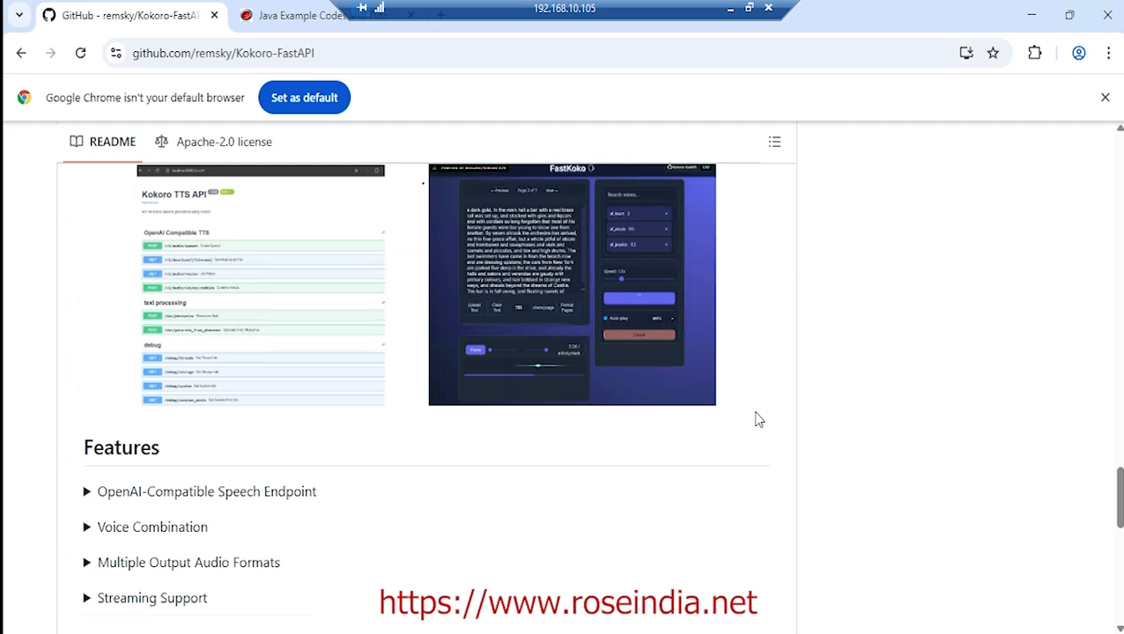
pyautogui.scroll(3)
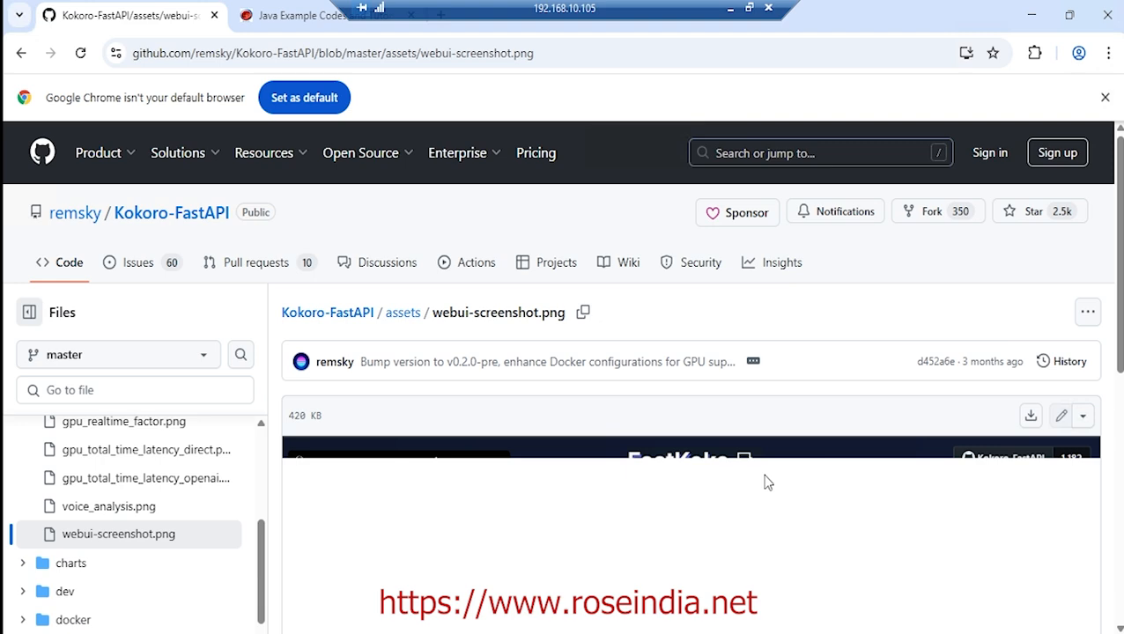
pyautogui.scroll(-3)
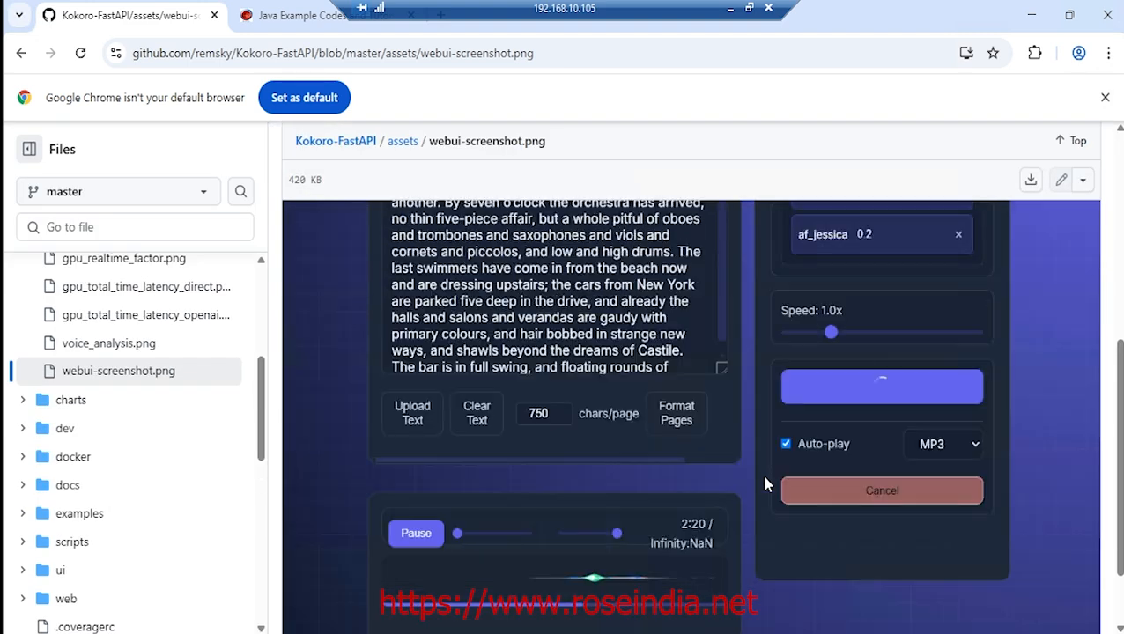
pyautogui.click(21, 53)
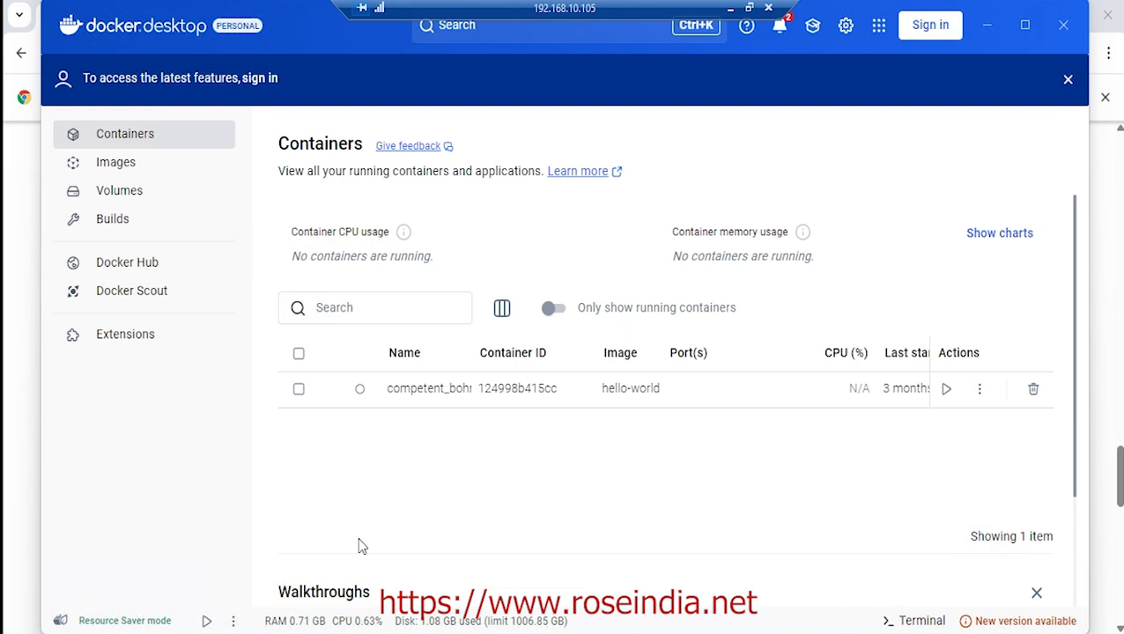
pyautogui.moveTo(629, 241)
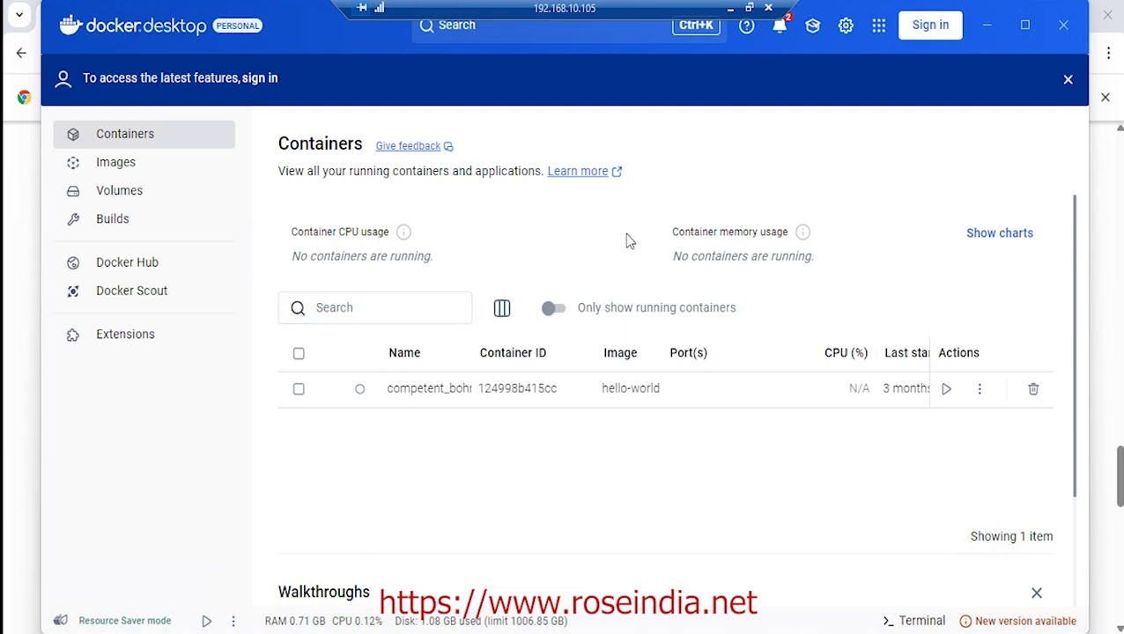
pyautogui.moveTo(742, 190)
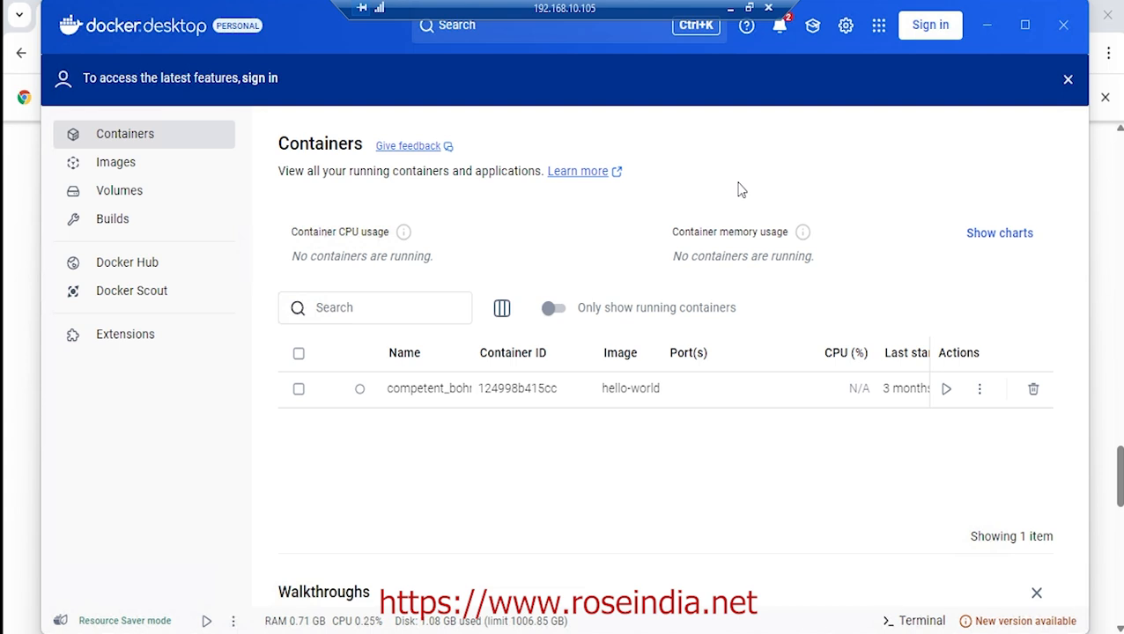
pyautogui.moveTo(844, 128)
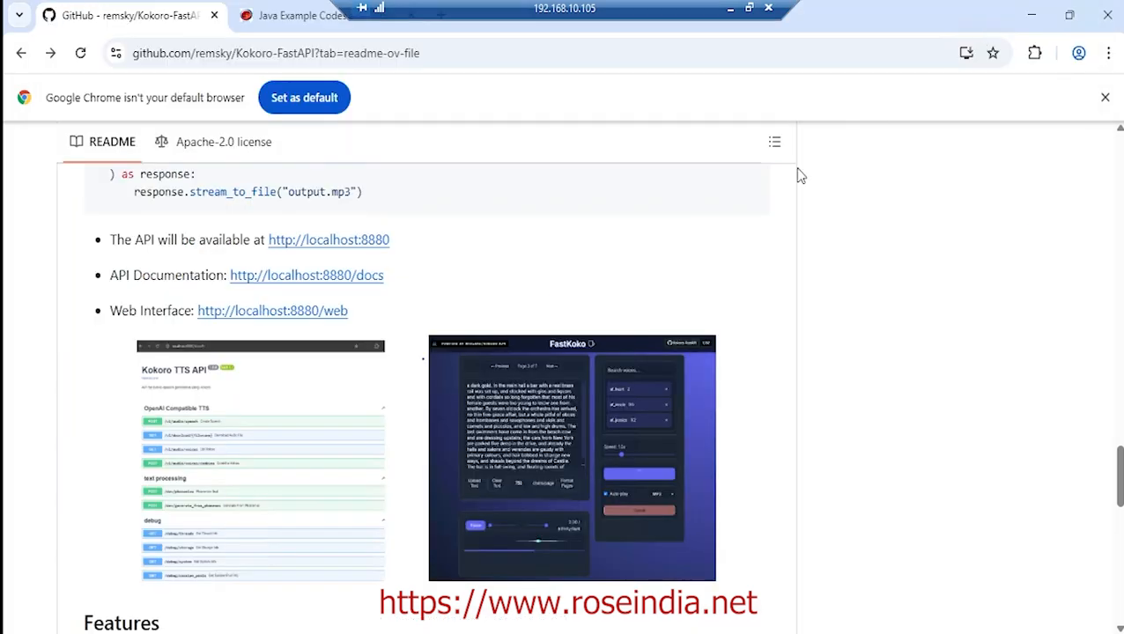
pyautogui.scroll(3)
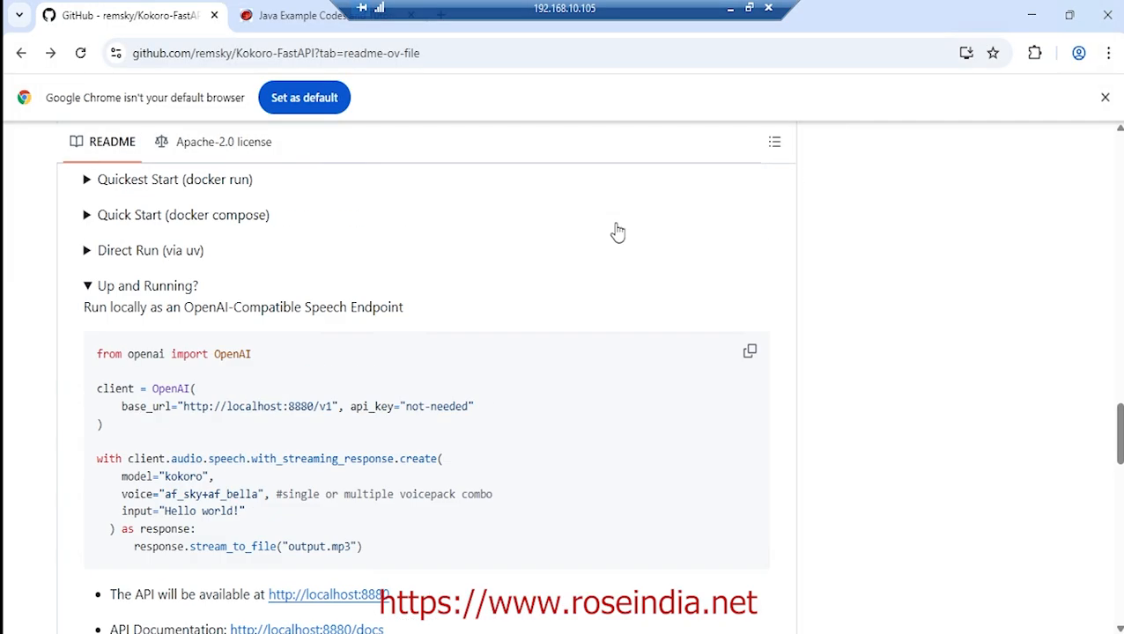
pyautogui.scroll(3)
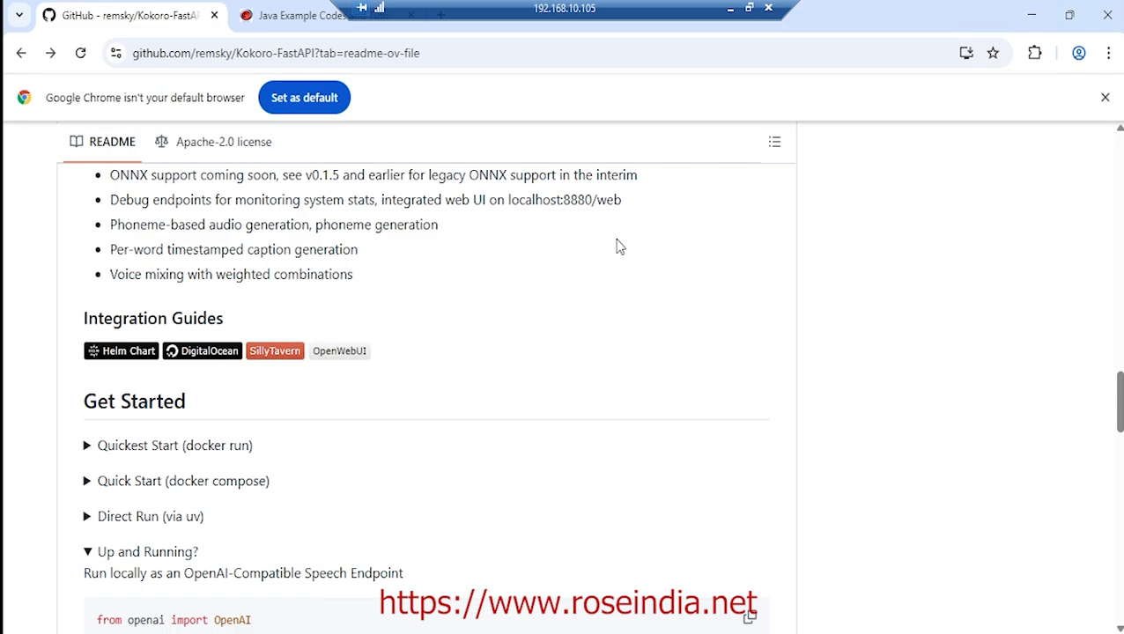
pyautogui.scroll(3)
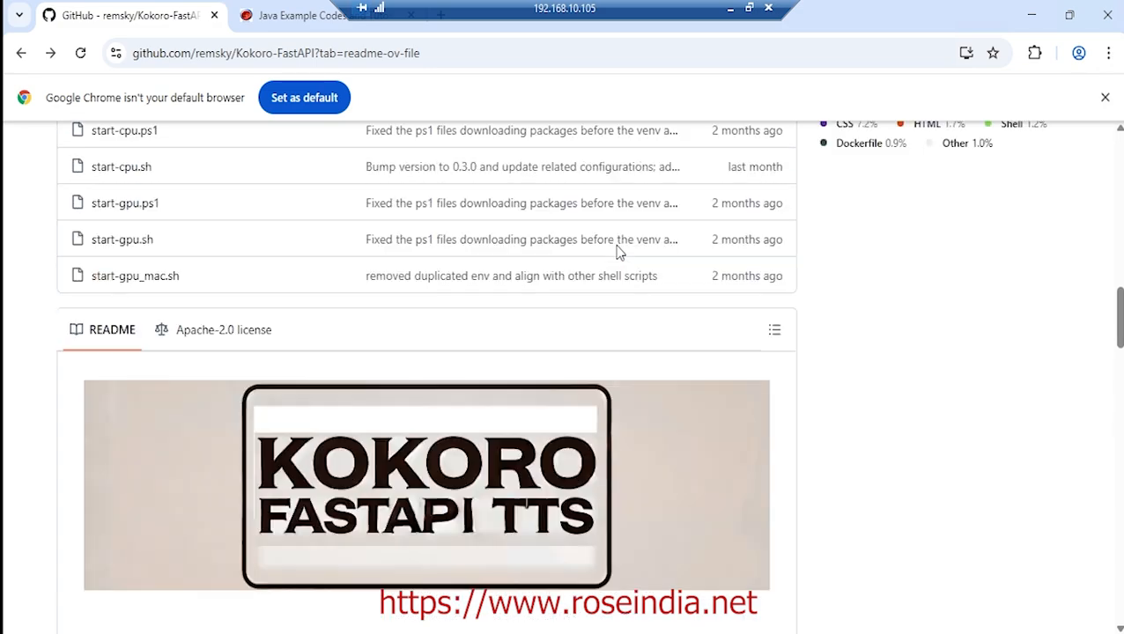
pyautogui.scroll(3)
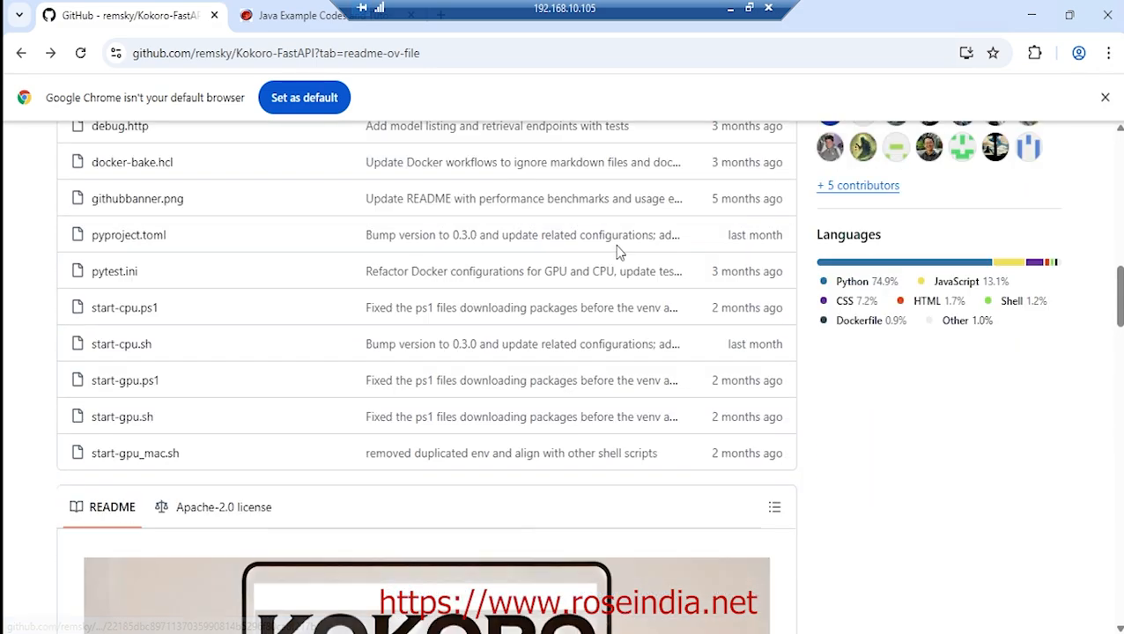
pyautogui.scroll(-3)
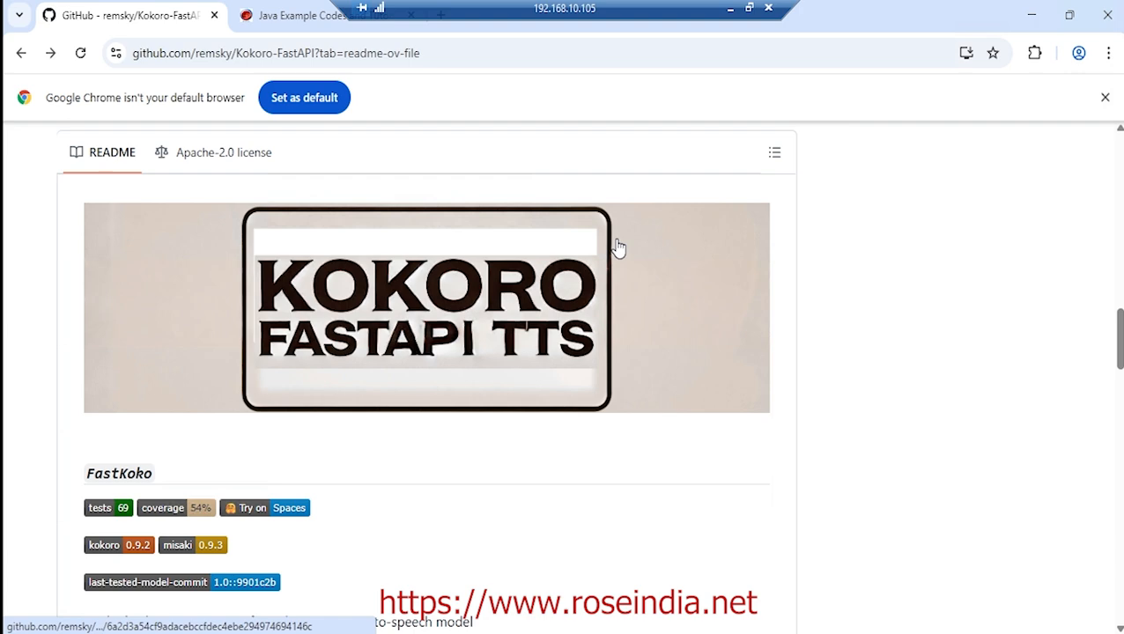
pyautogui.scroll(-3)
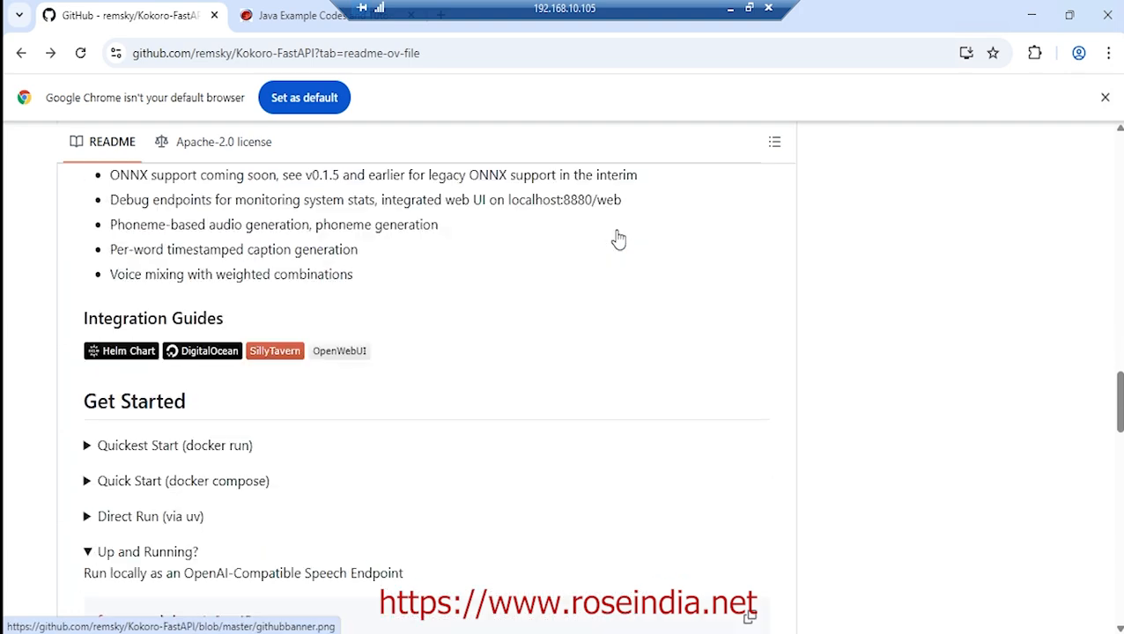
pyautogui.scroll(-3)
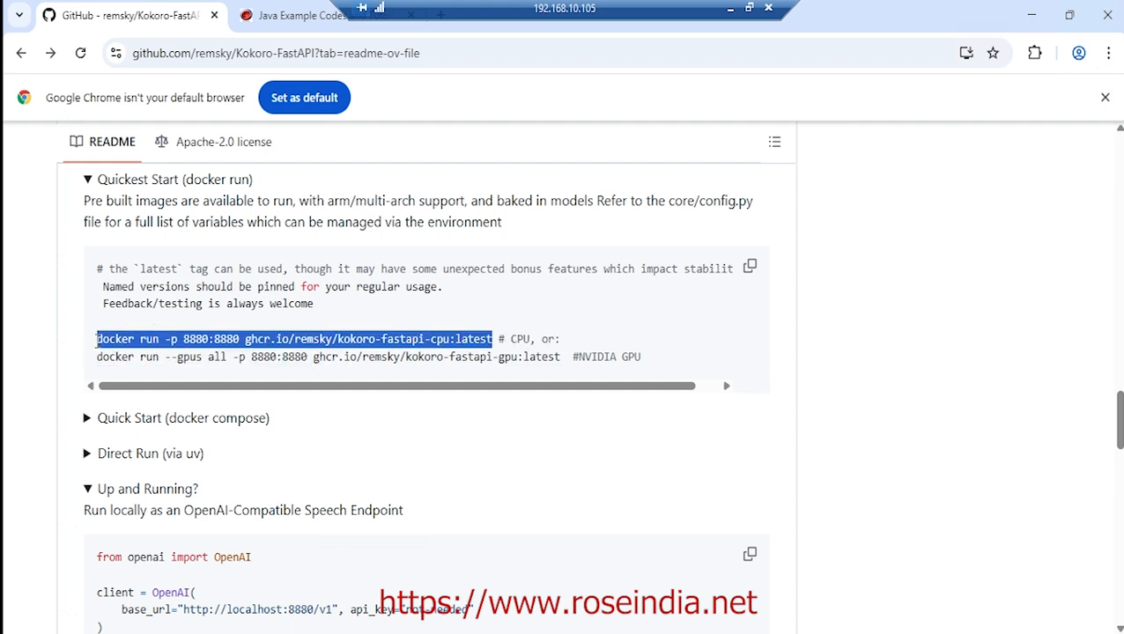
pyautogui.moveTo(179, 354)
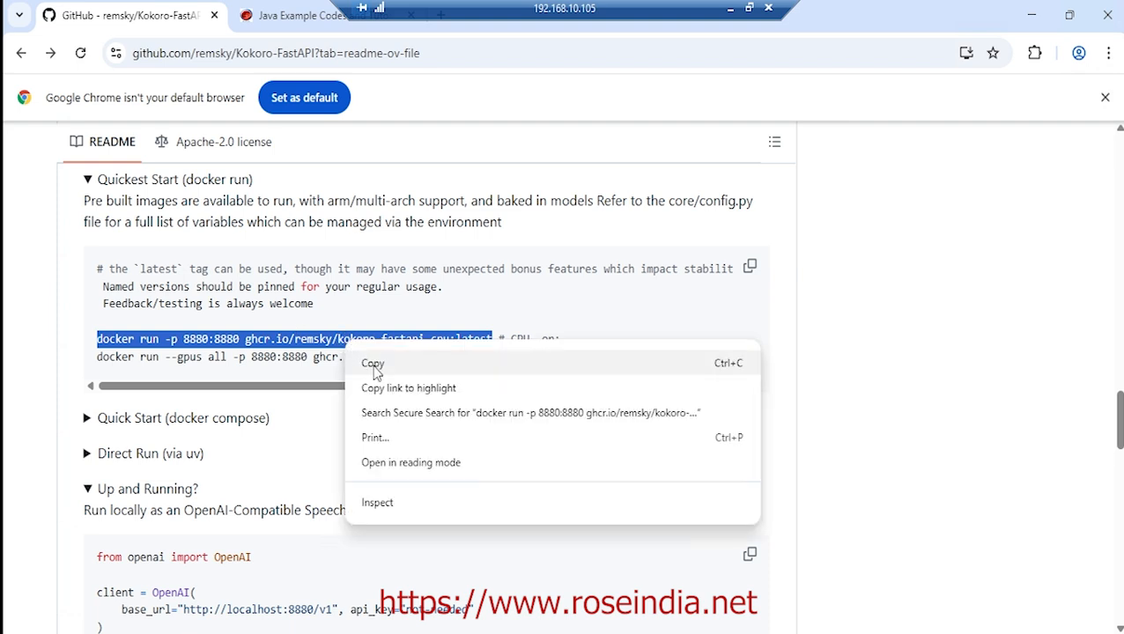
# Step: Copy the CPU docker run command from the README's Quickest Start section
pyautogui.click(373, 363)
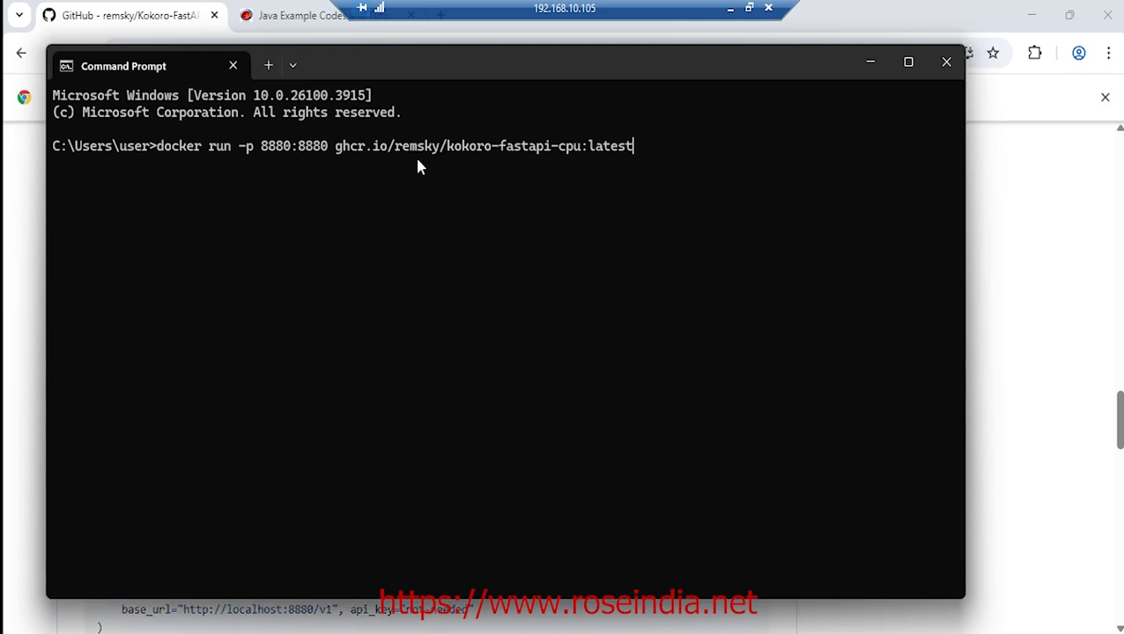
pyautogui.moveTo(507, 215)
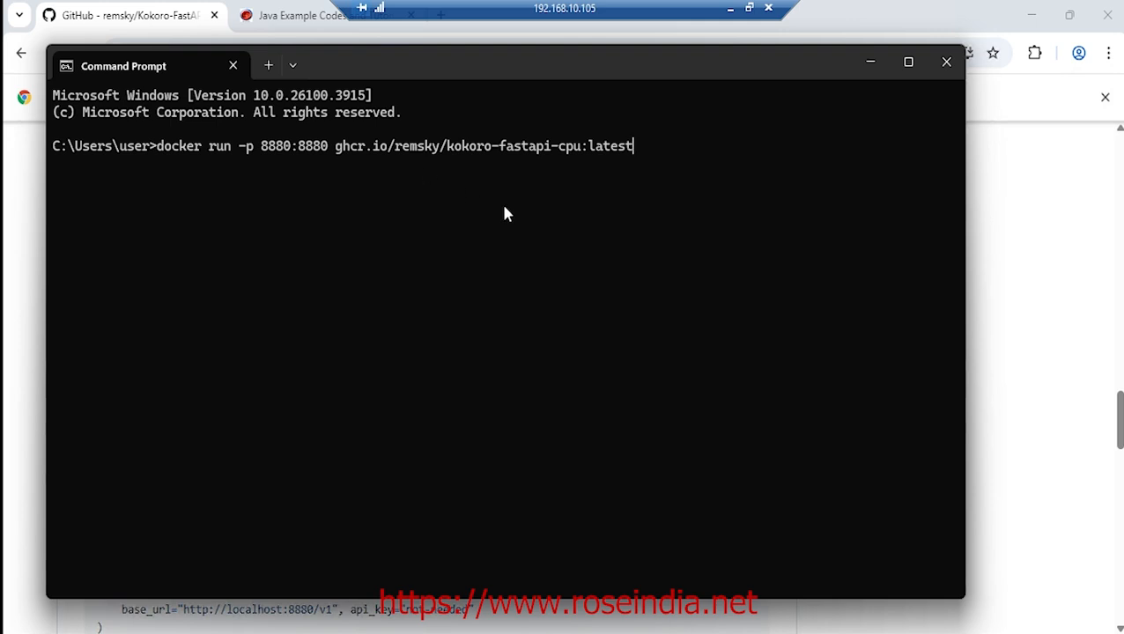
pyautogui.moveTo(495, 169)
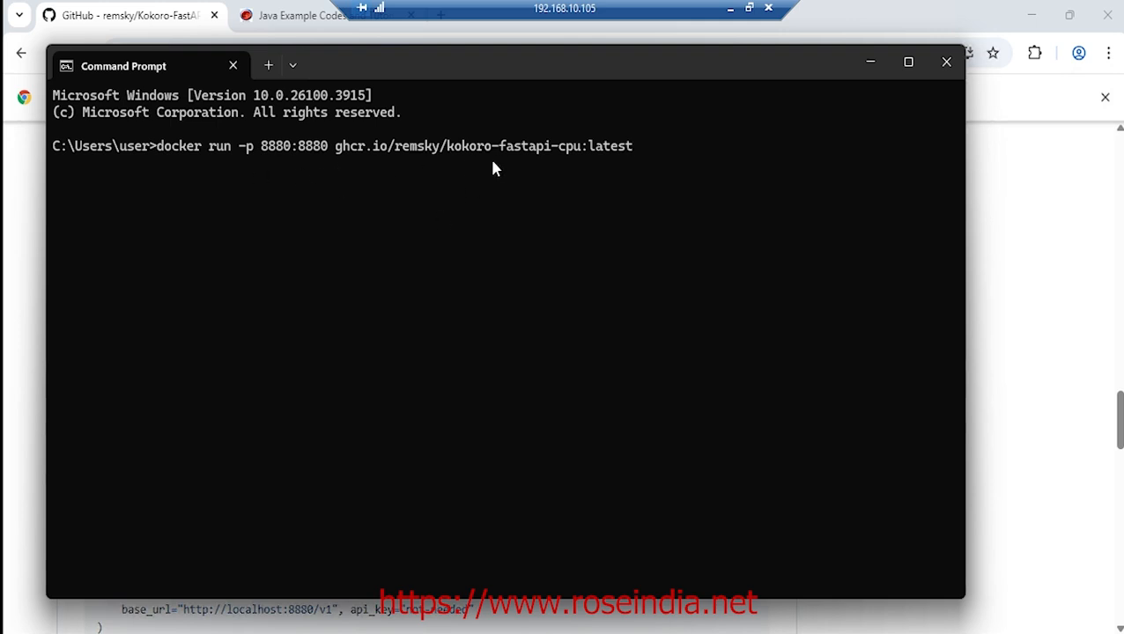
# Step: Run 'docker run -p 8880:8880 ghcr.io/remsky/kokoro-fastapi-cpu:latest' and select the web player URL in the output
pyautogui.press('Return')
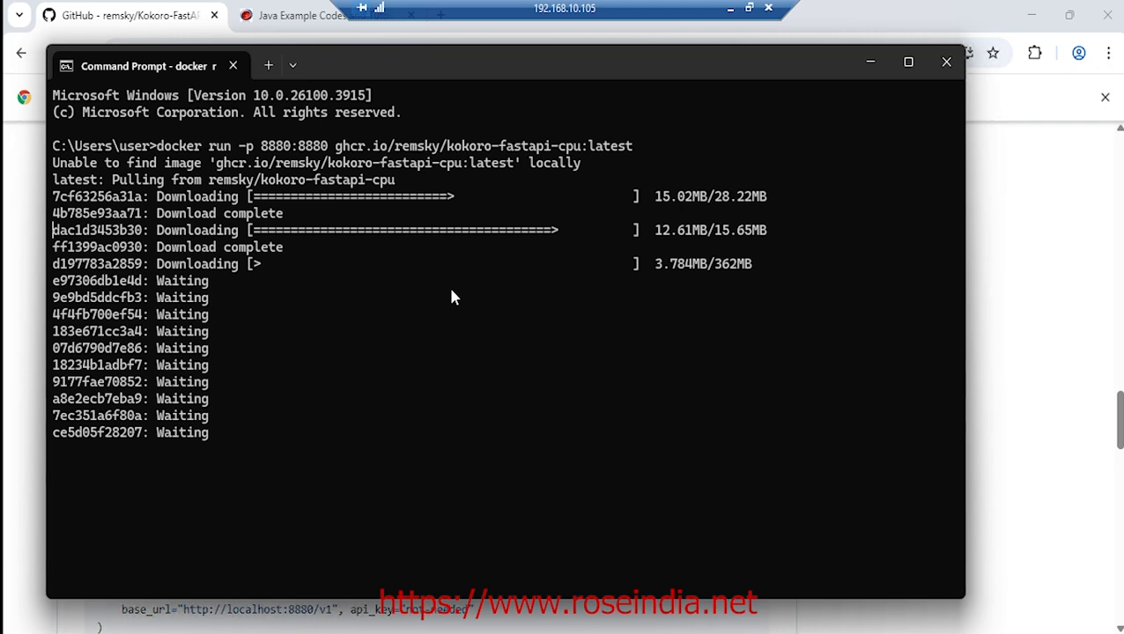
pyautogui.moveTo(629, 456)
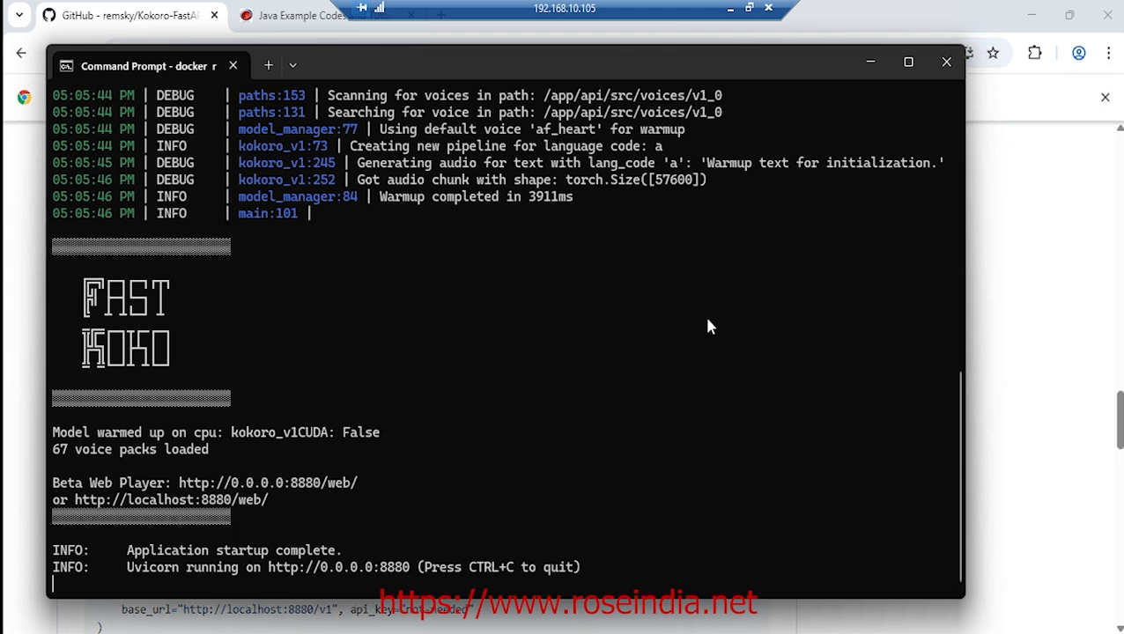
pyautogui.moveTo(355, 504)
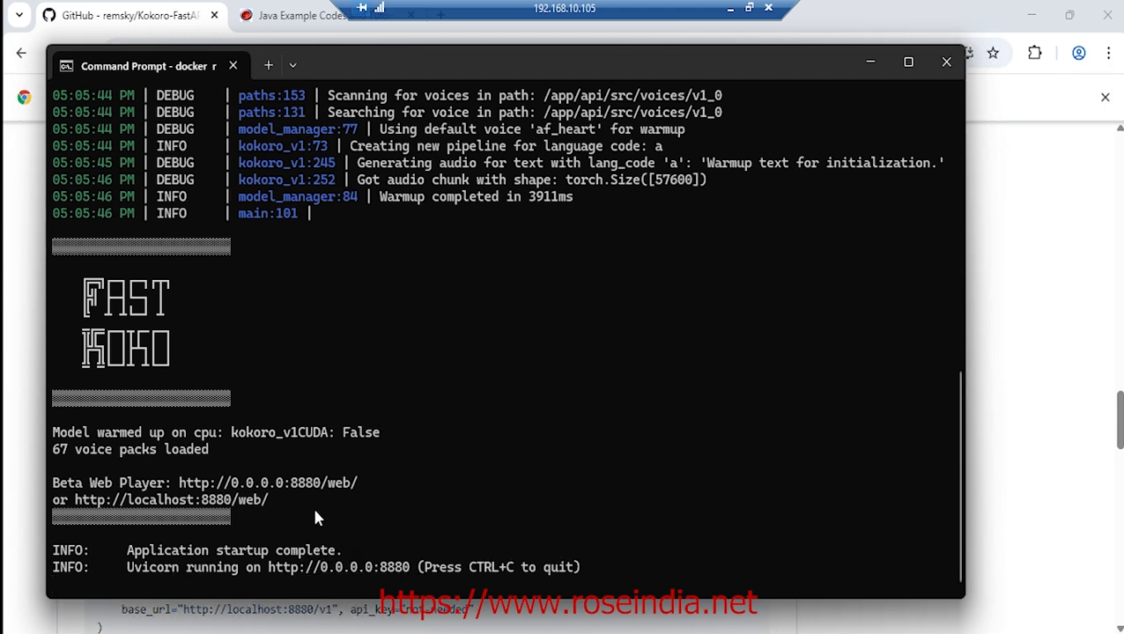
pyautogui.moveTo(308, 506)
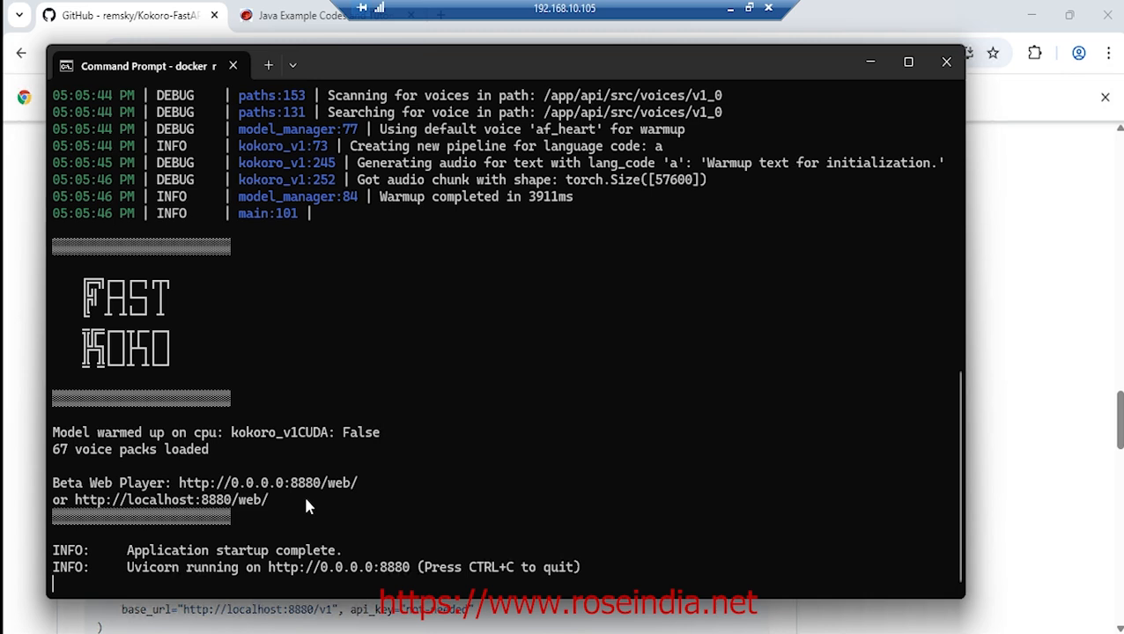
pyautogui.moveTo(363, 486)
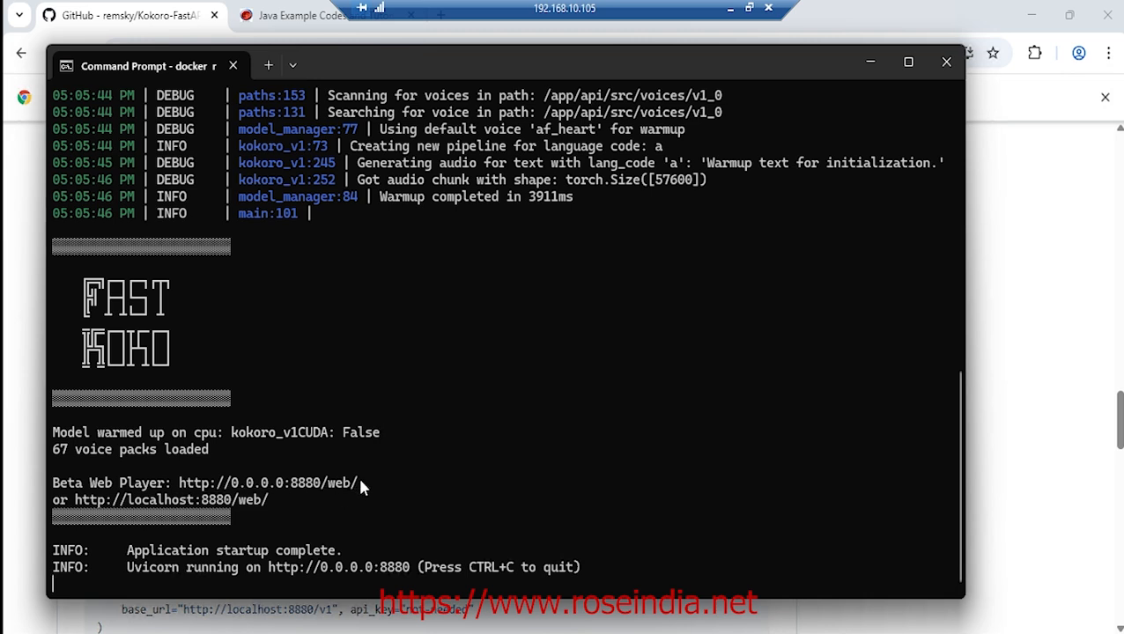
pyautogui.doubleClick(267, 483)
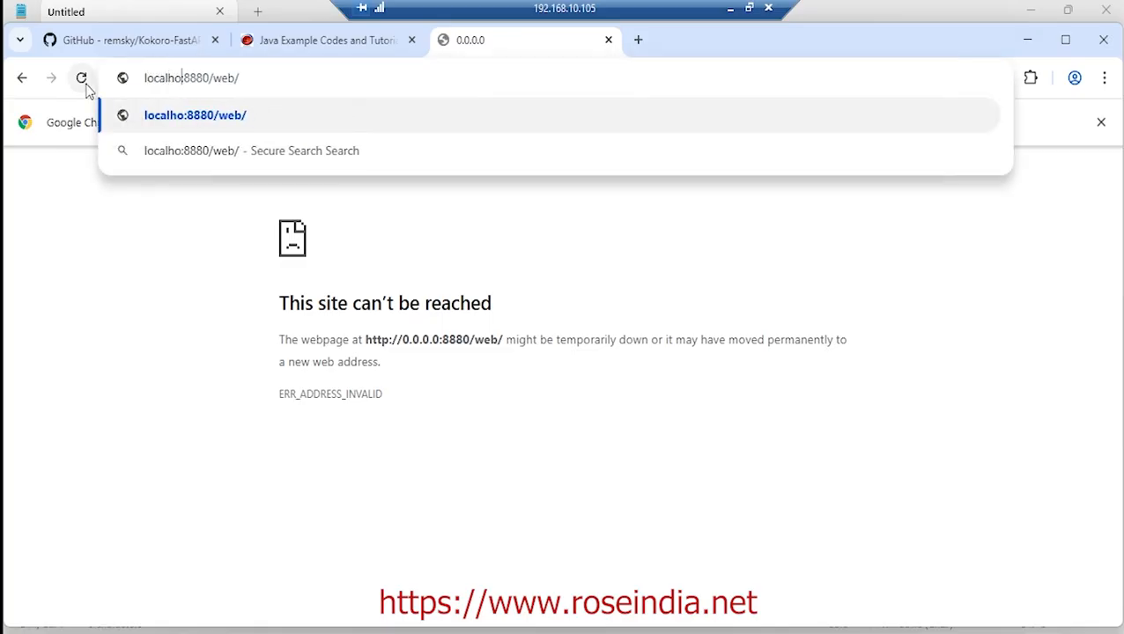
# Step: Load FastKoko at localhost:8880/web, then switch to the roseindia Java tutorials tab
pyautogui.click(193, 114)
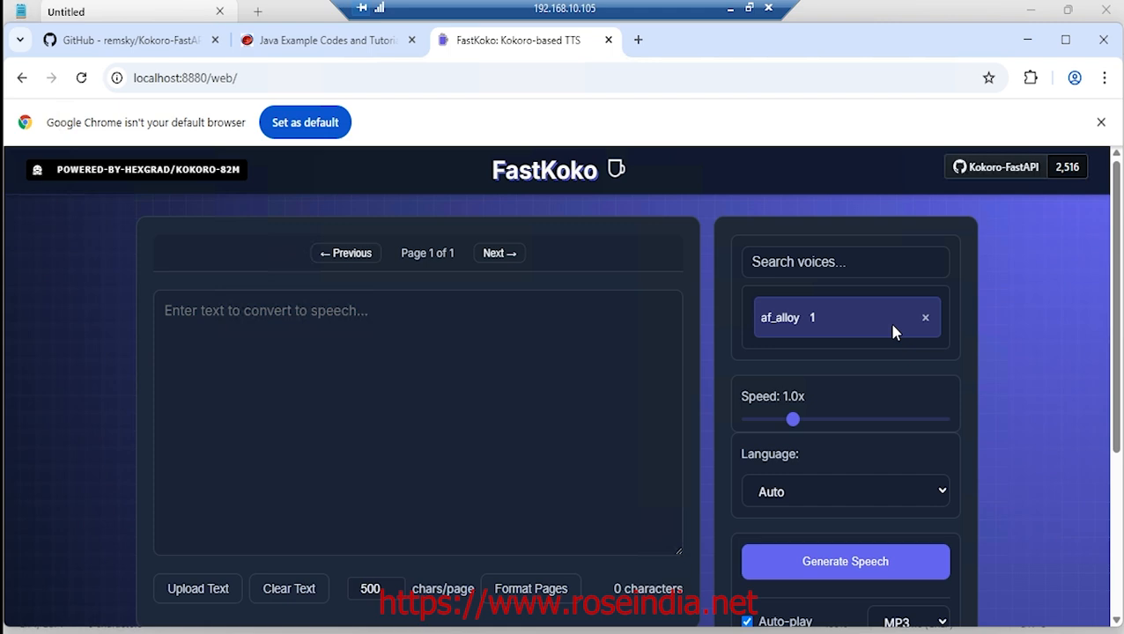
pyautogui.click(326, 38)
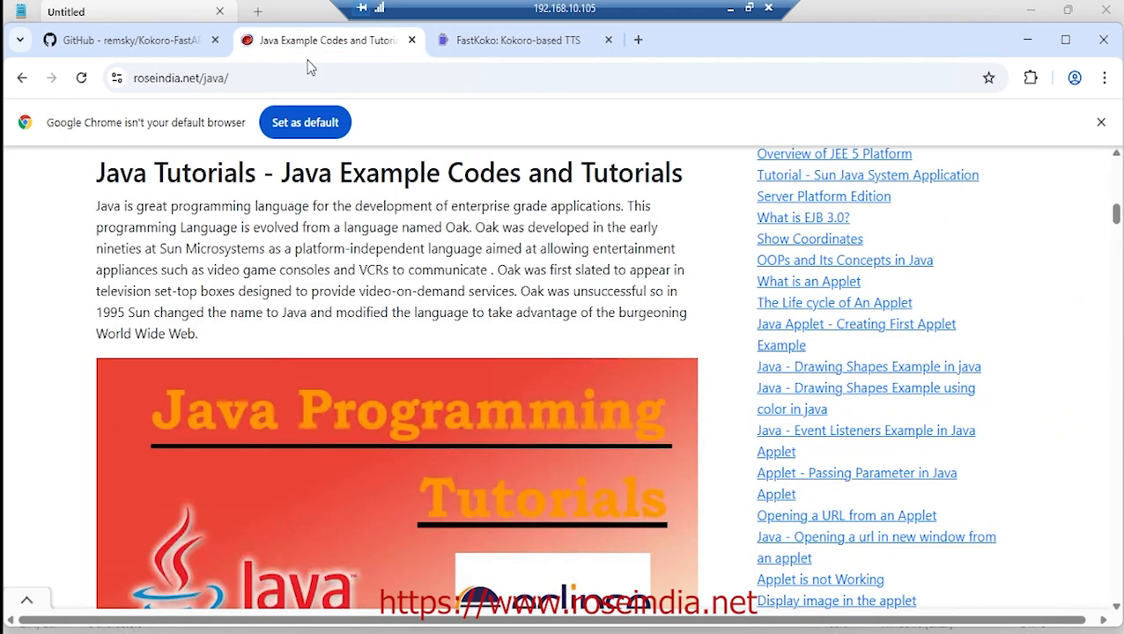
# Step: Copy the Java introduction paragraph into the FastKoko text box and start Generate Speech
pyautogui.moveTo(137, 227); pyautogui.dragTo(199, 335)
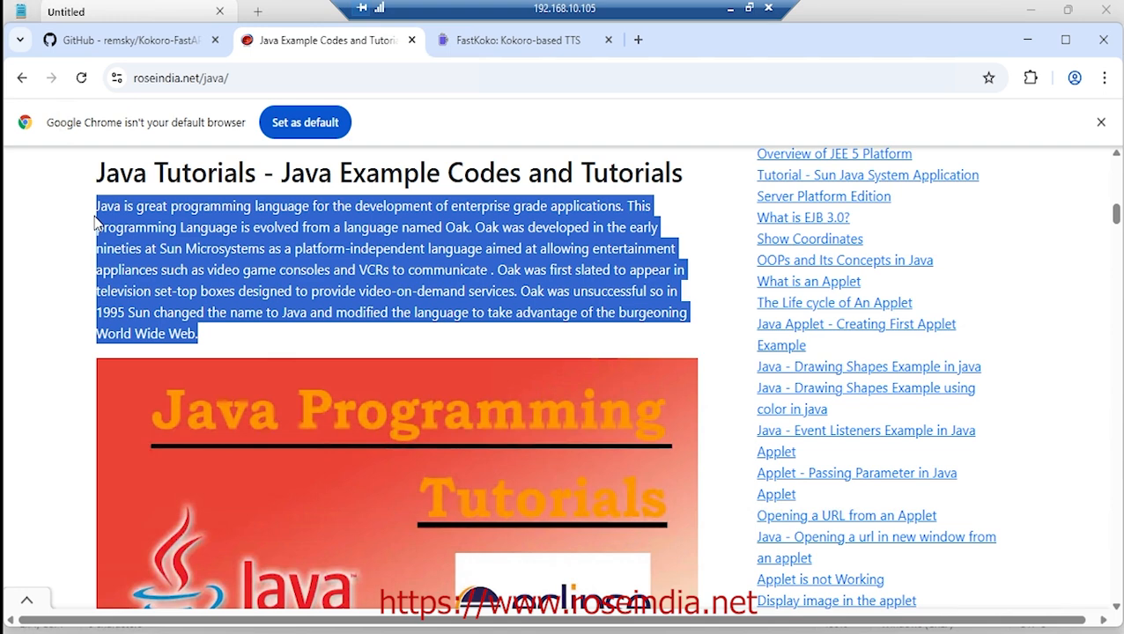
pyautogui.moveTo(312, 157)
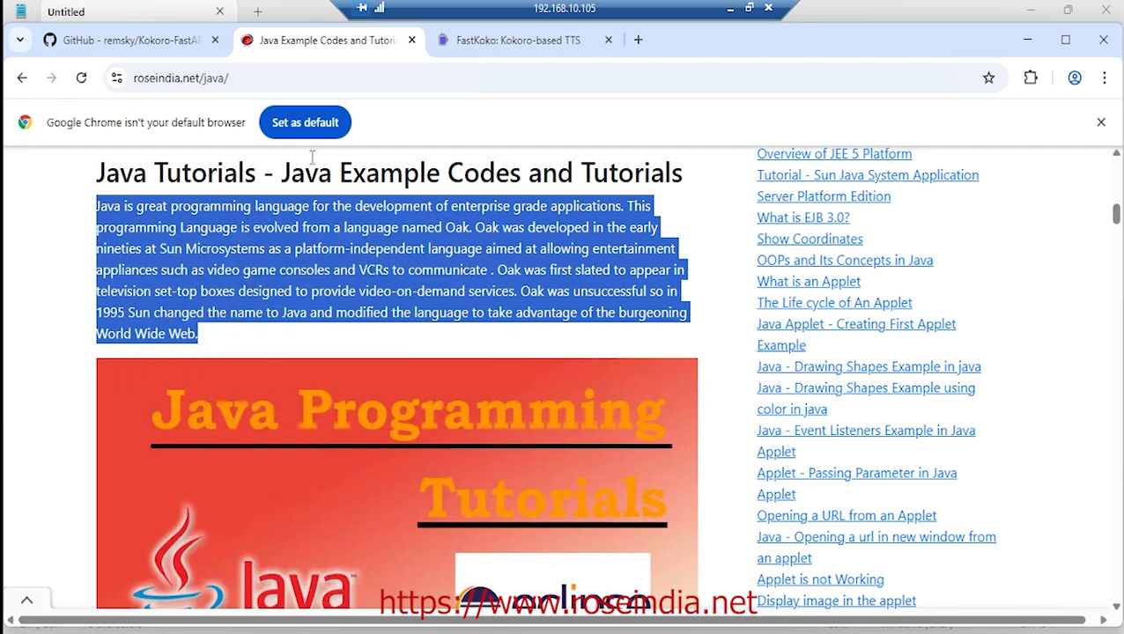
pyautogui.click(518, 39)
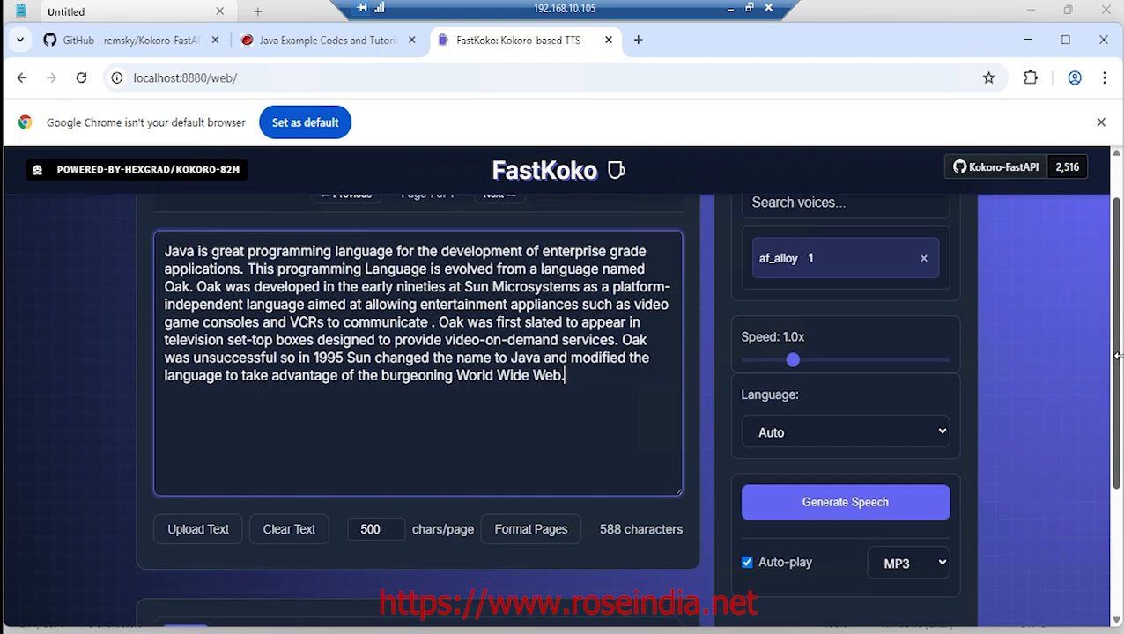
pyautogui.click(843, 501)
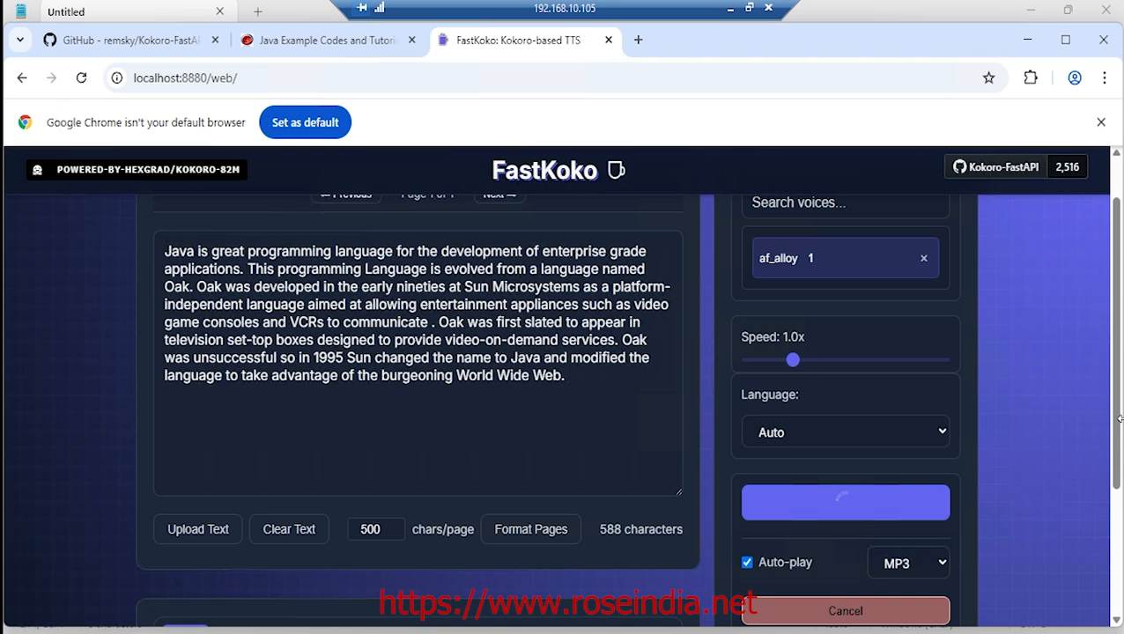
pyautogui.moveTo(1116, 421)
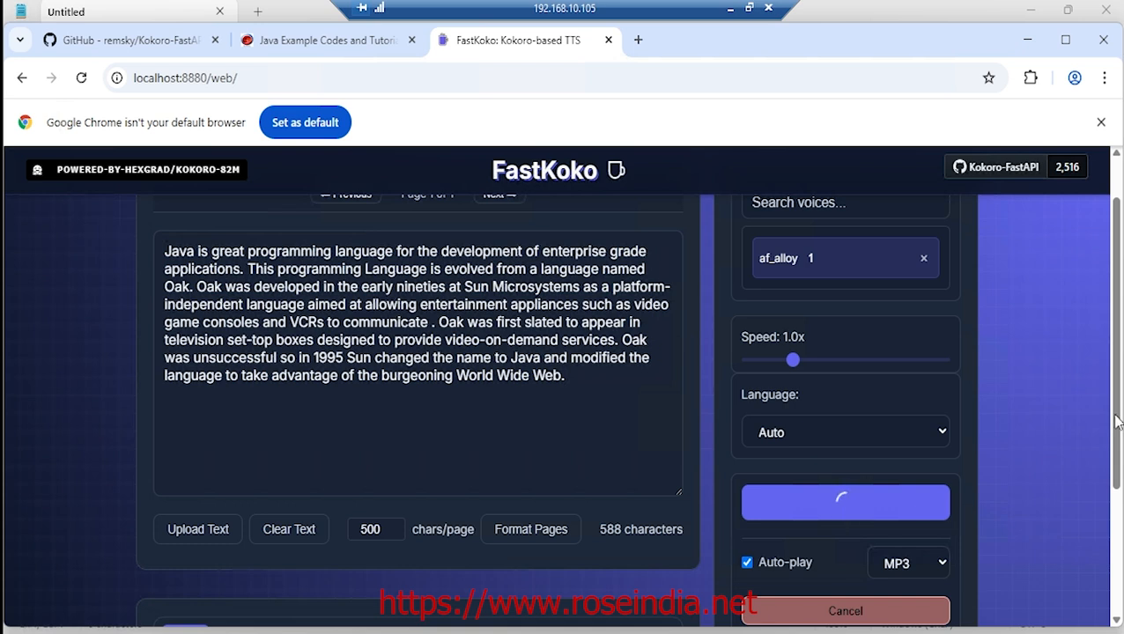
pyautogui.moveTo(985, 388)
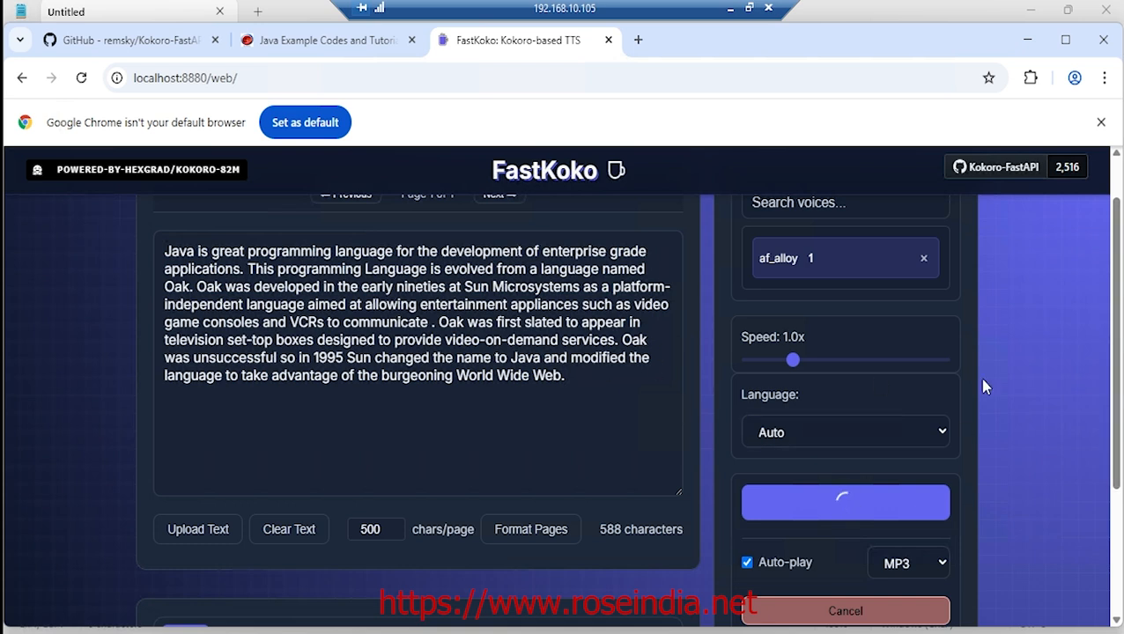
# Step: Play the 33-second af_alloy clip through, then show the available voices list
pyautogui.scroll(-3)
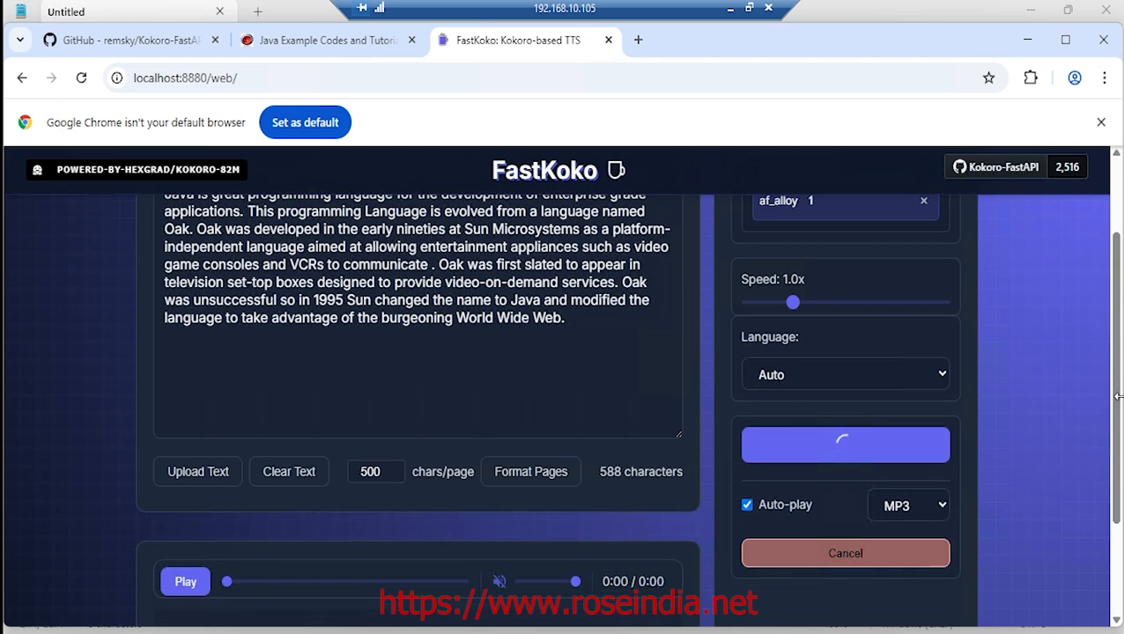
pyautogui.click(184, 581)
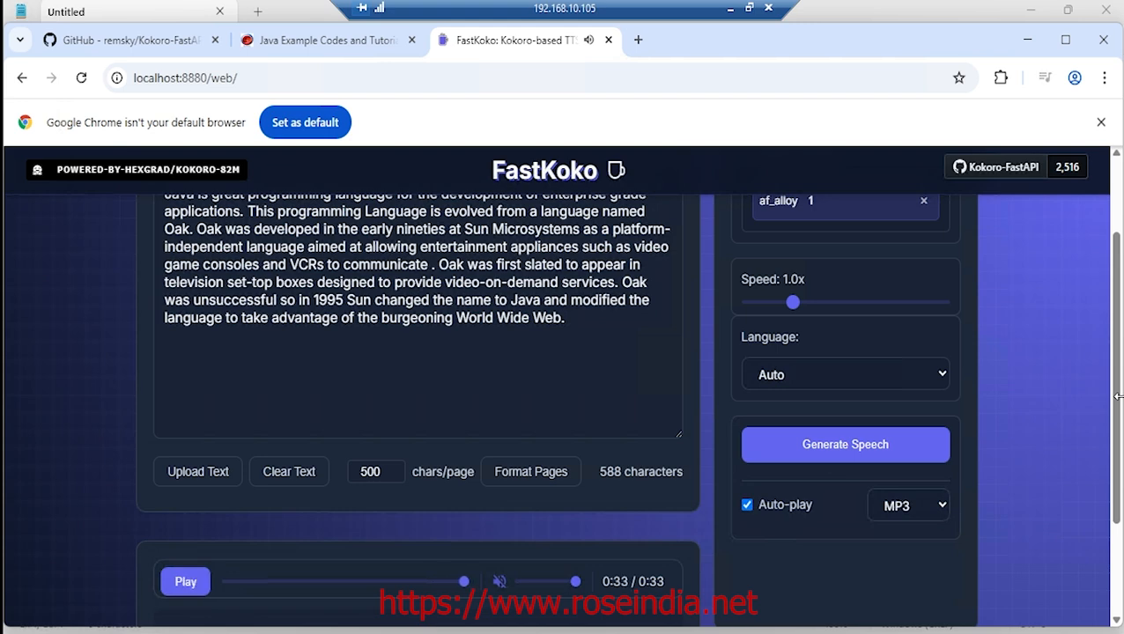
pyautogui.click(843, 200)
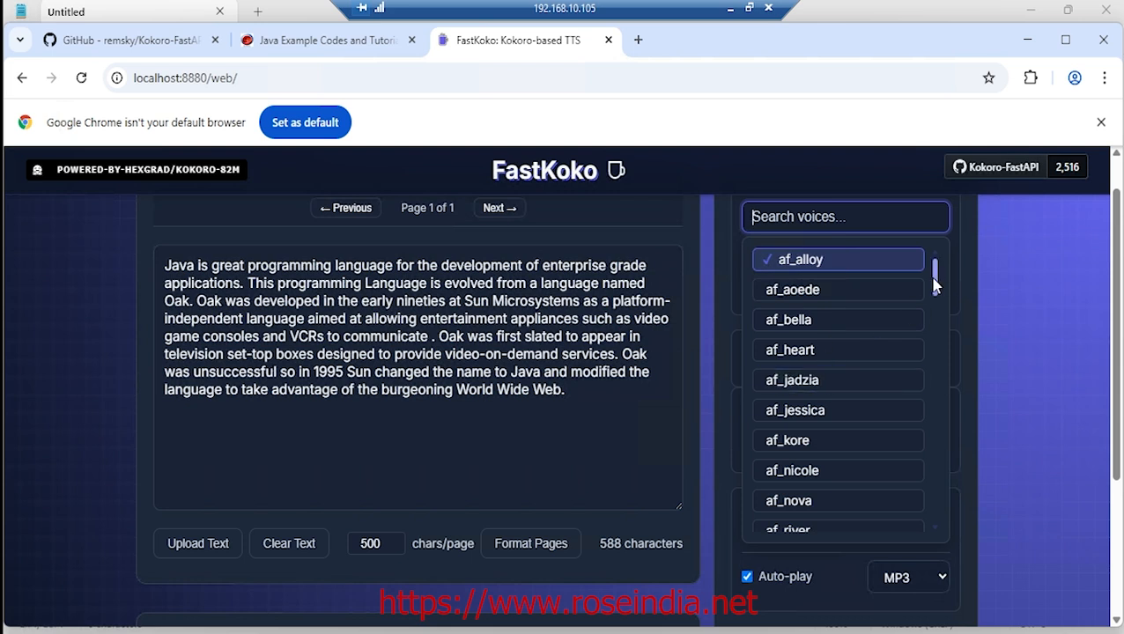
# Step: Add the am_adam voice, remove af_alloy, and generate the paragraph's speech again
pyautogui.scroll(-3)
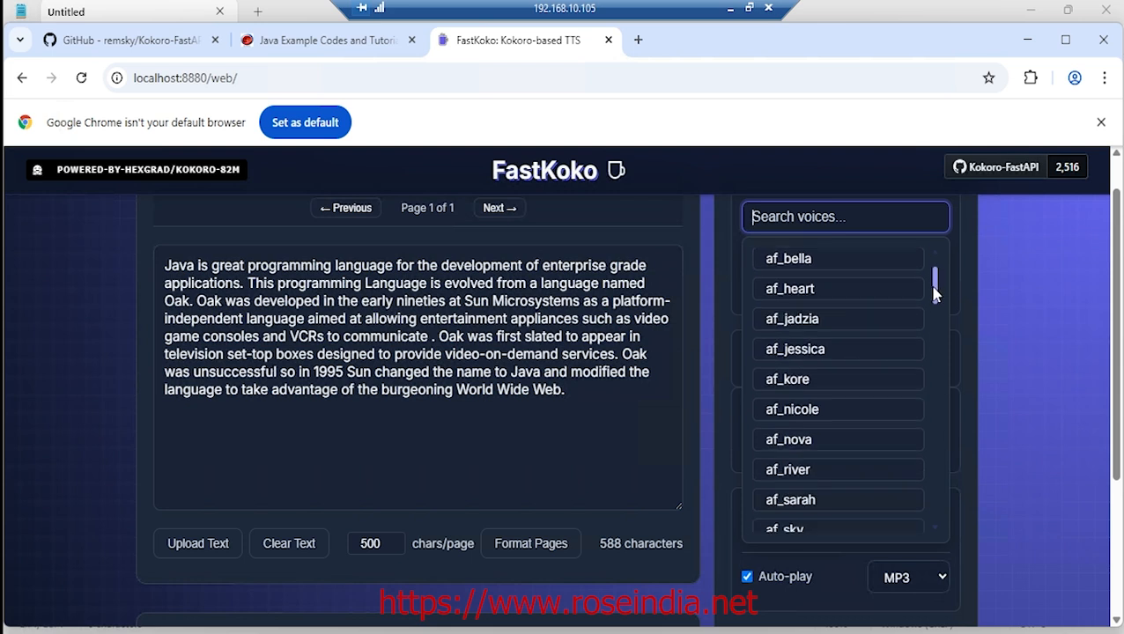
pyautogui.scroll(-3)
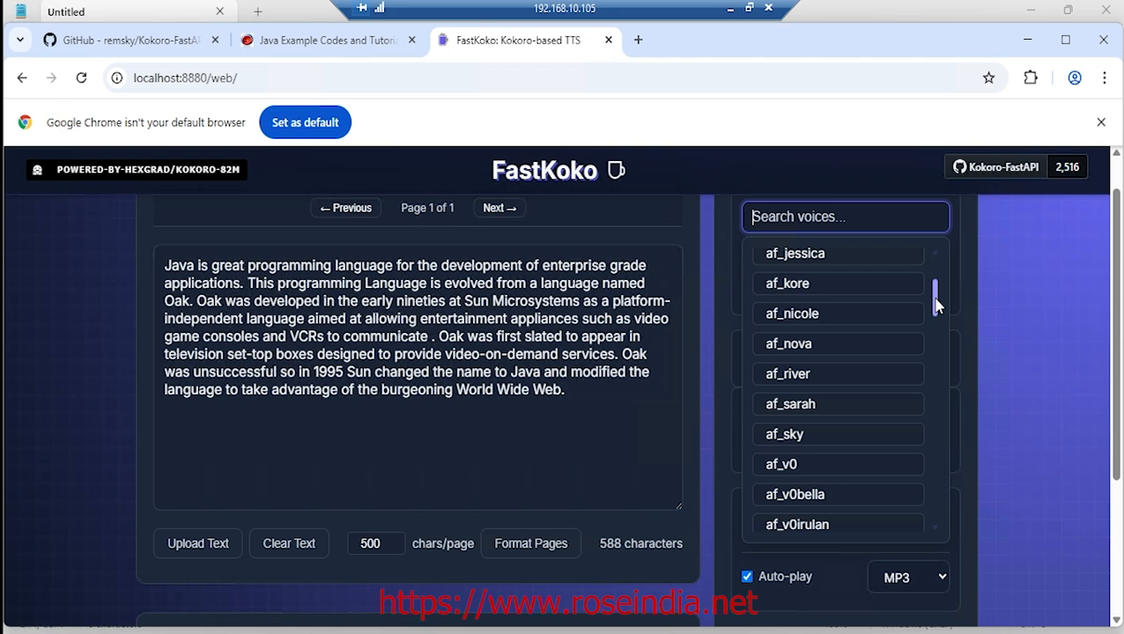
pyautogui.scroll(-3)
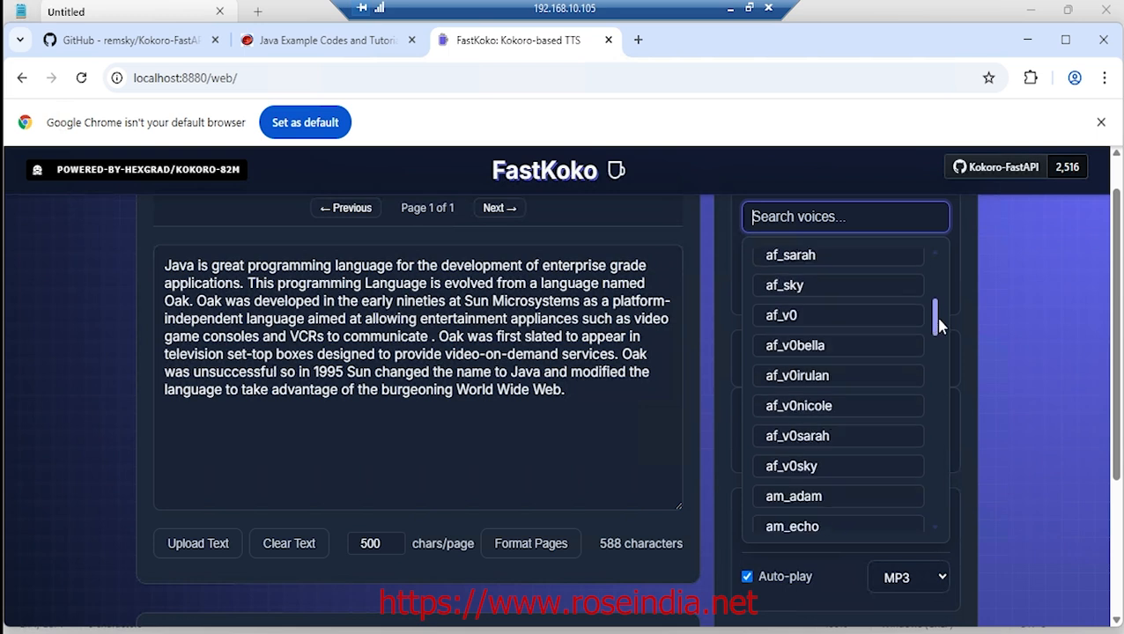
pyautogui.click(838, 465)
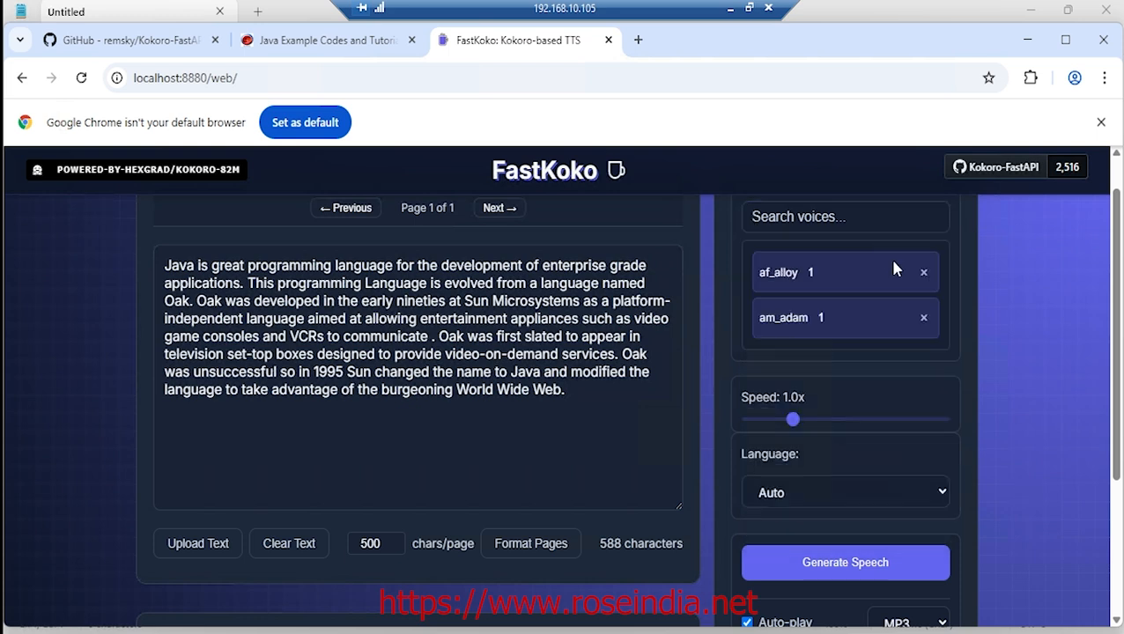
pyautogui.click(923, 271)
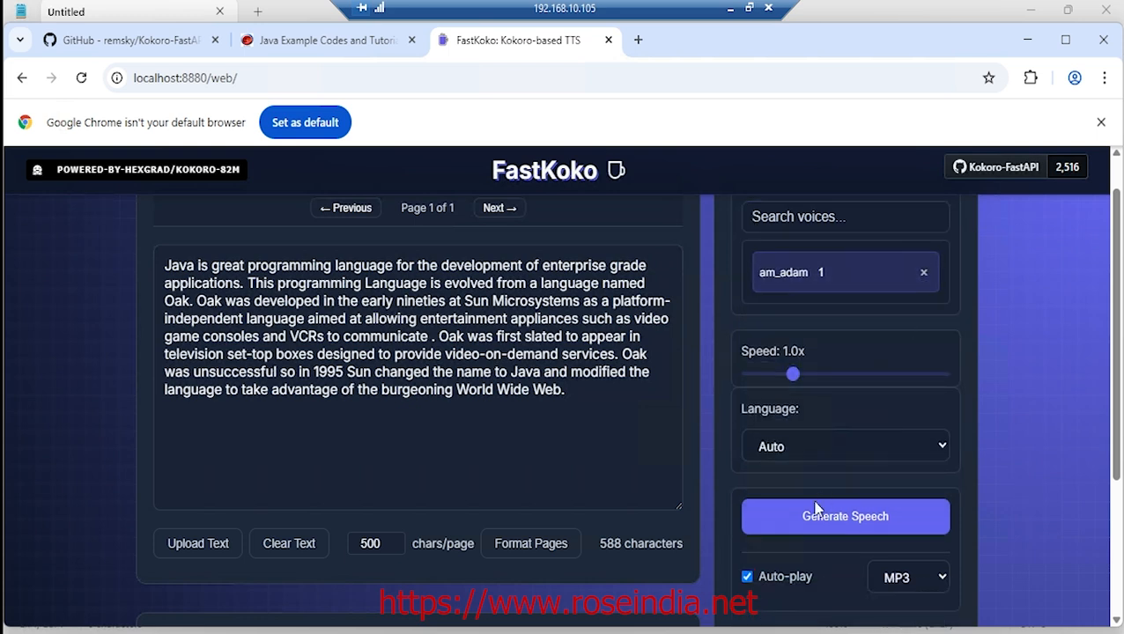
pyautogui.click(843, 516)
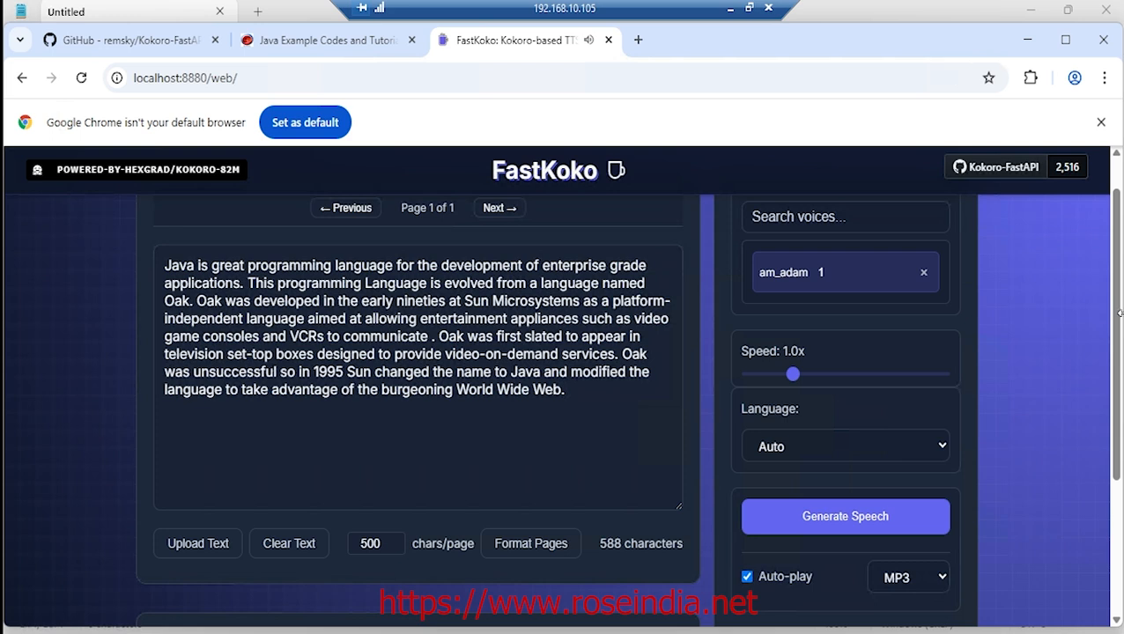
# Step: Download the 36-second am_adam clip as an MP3 from the audio player
pyautogui.click(842, 516)
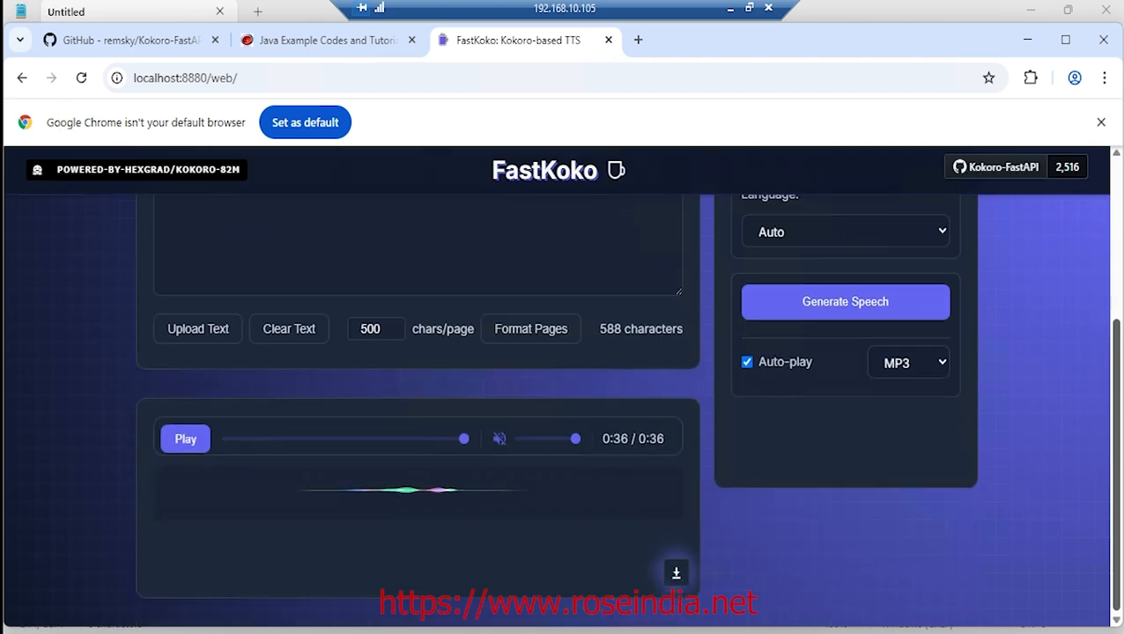
pyautogui.moveTo(705, 574)
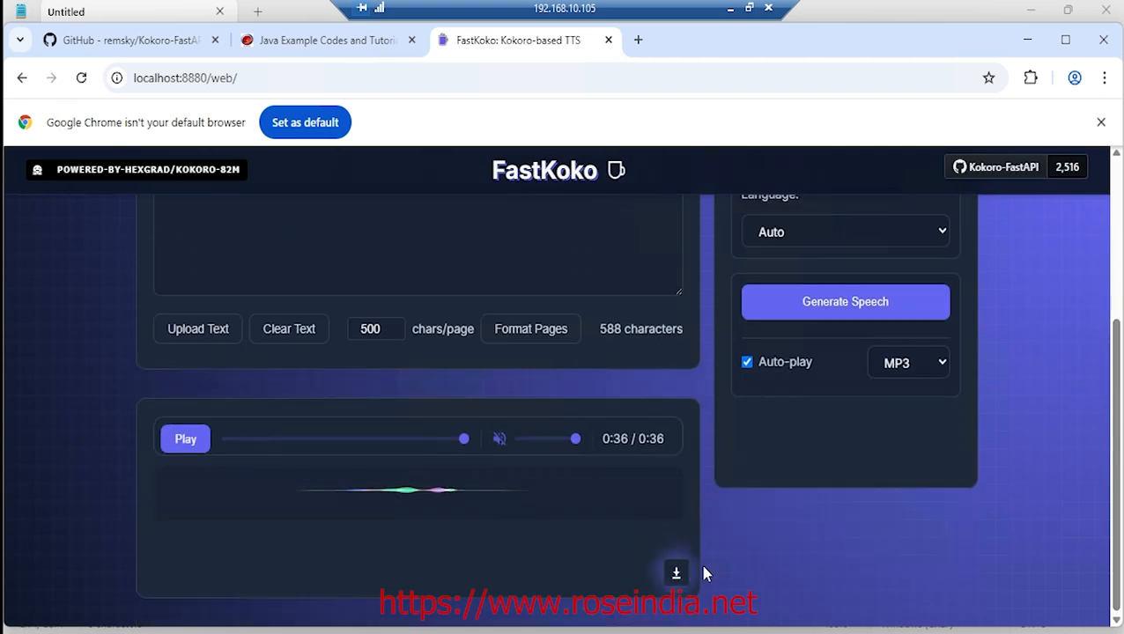
pyautogui.click(676, 574)
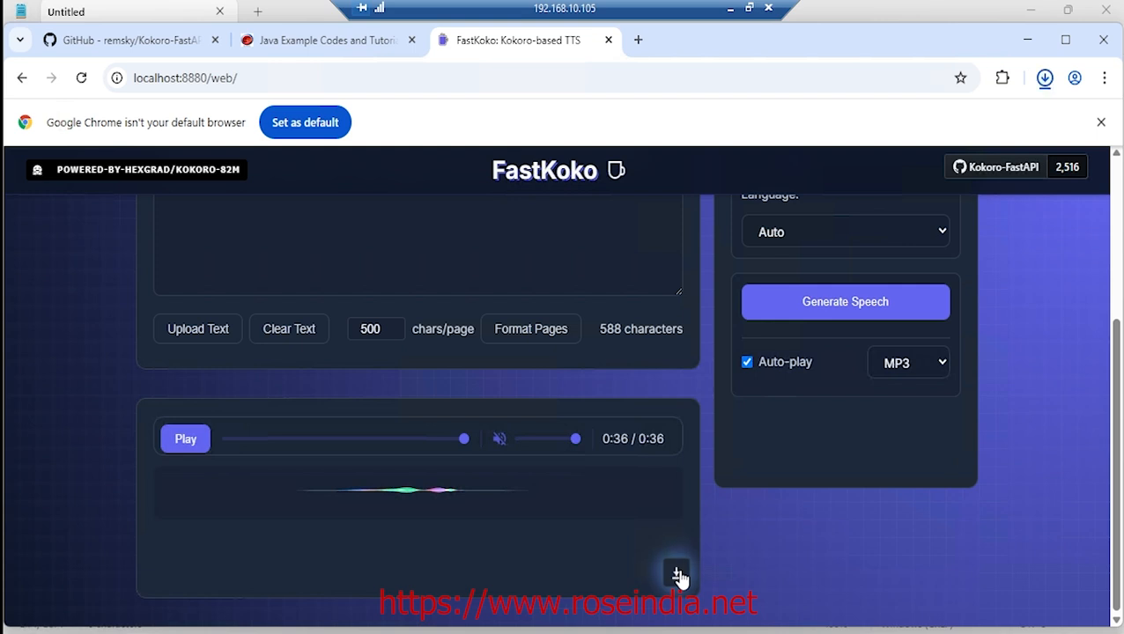
pyautogui.click(676, 574)
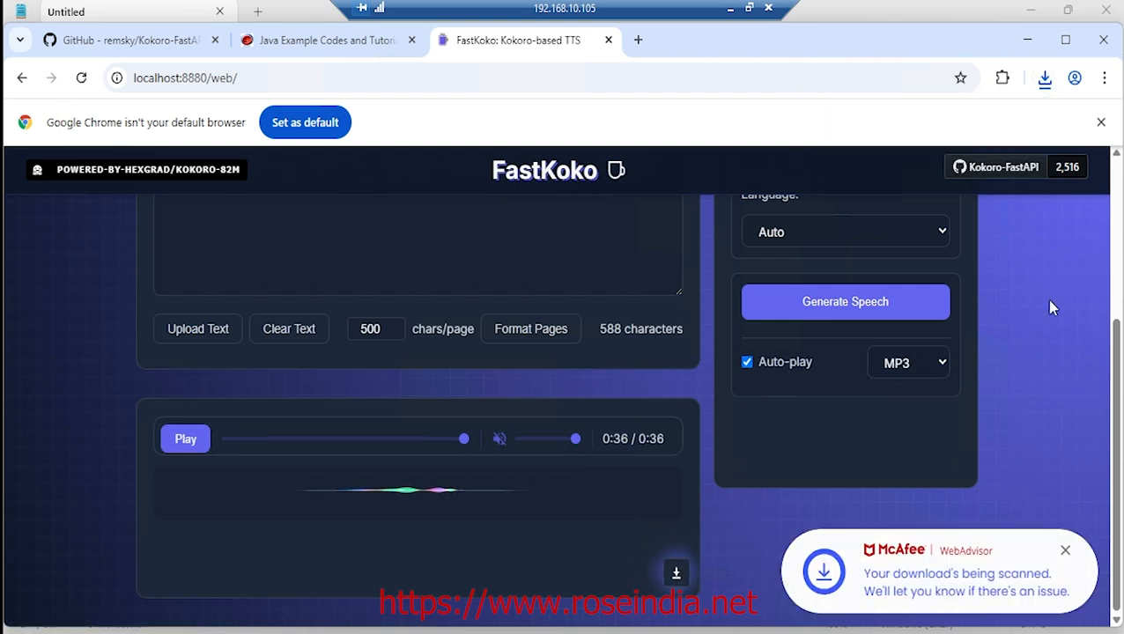
pyautogui.scroll(3)
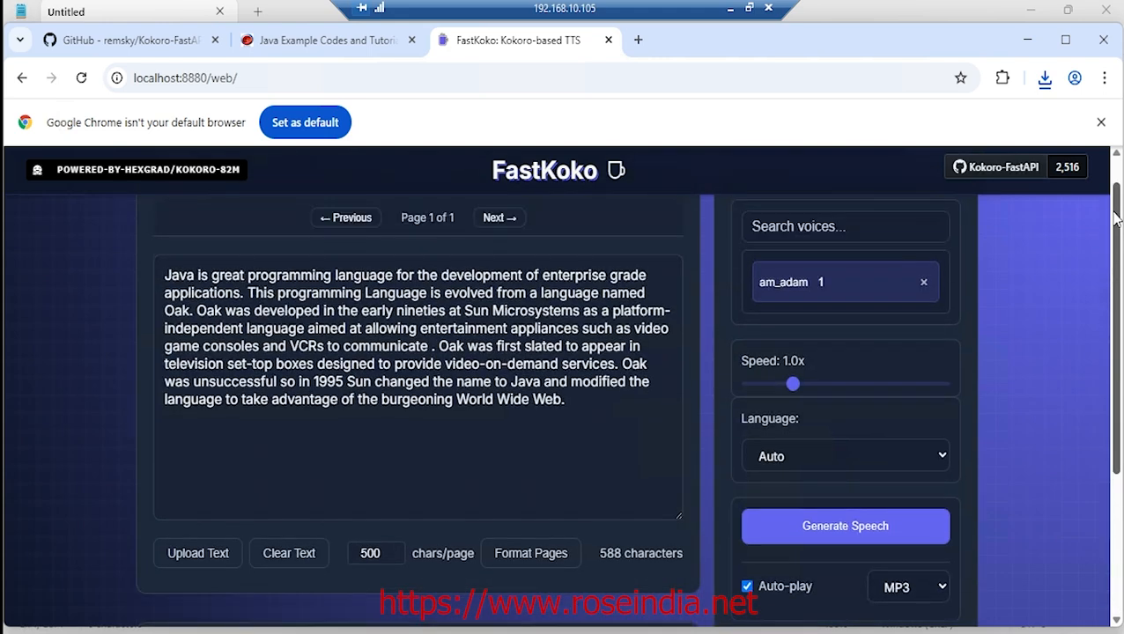
pyautogui.scroll(-3)
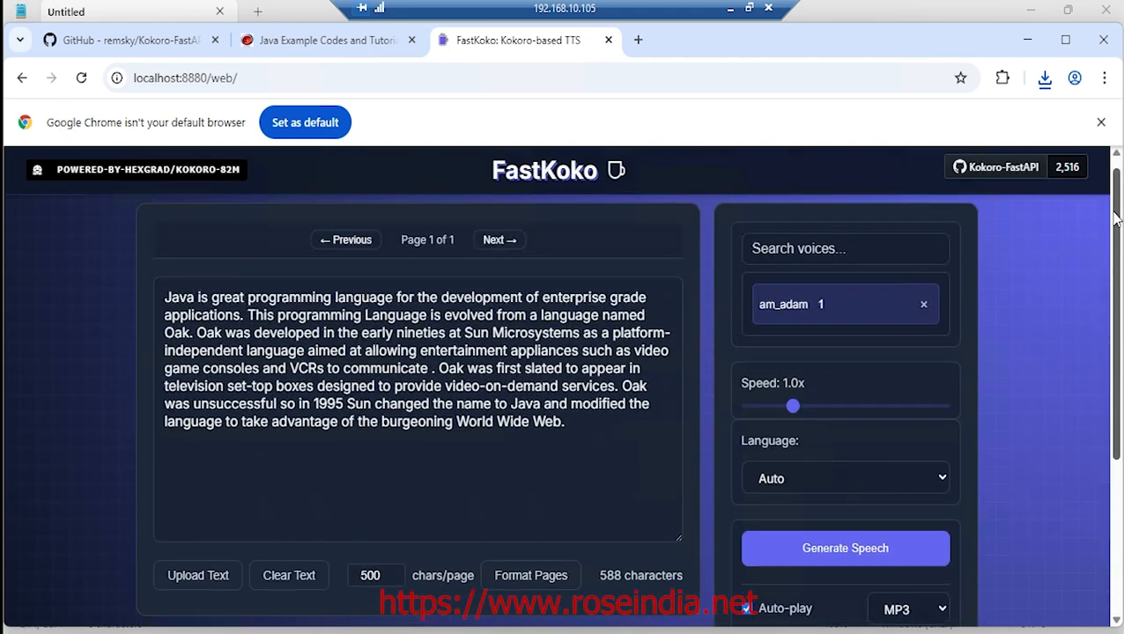
pyautogui.moveTo(236, 205)
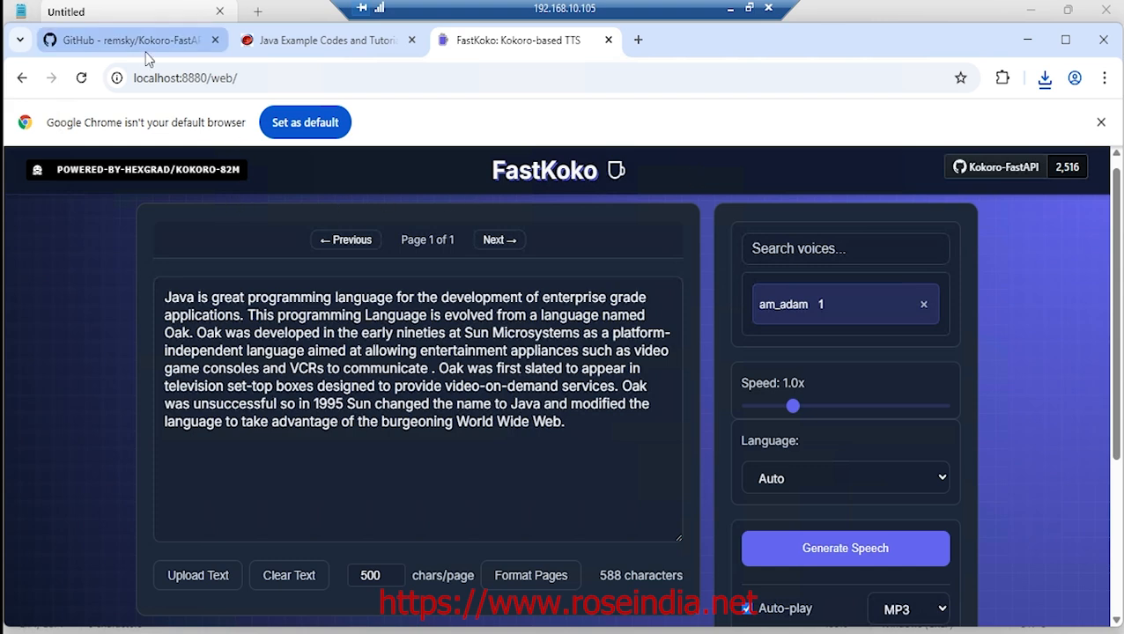
pyautogui.click(126, 39)
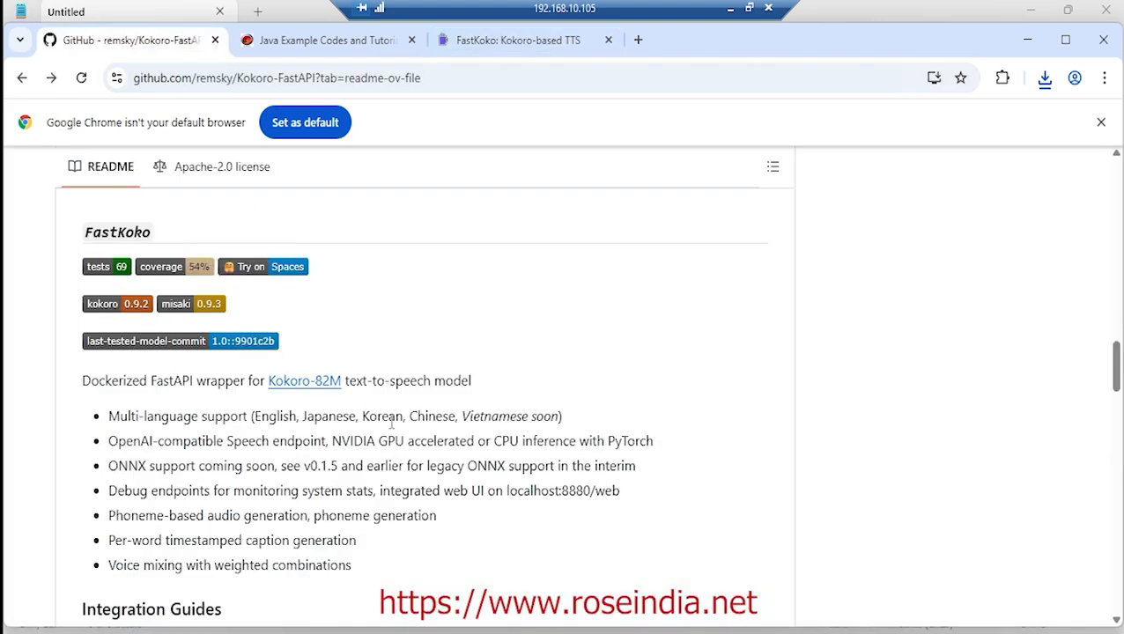
pyautogui.moveTo(370, 403)
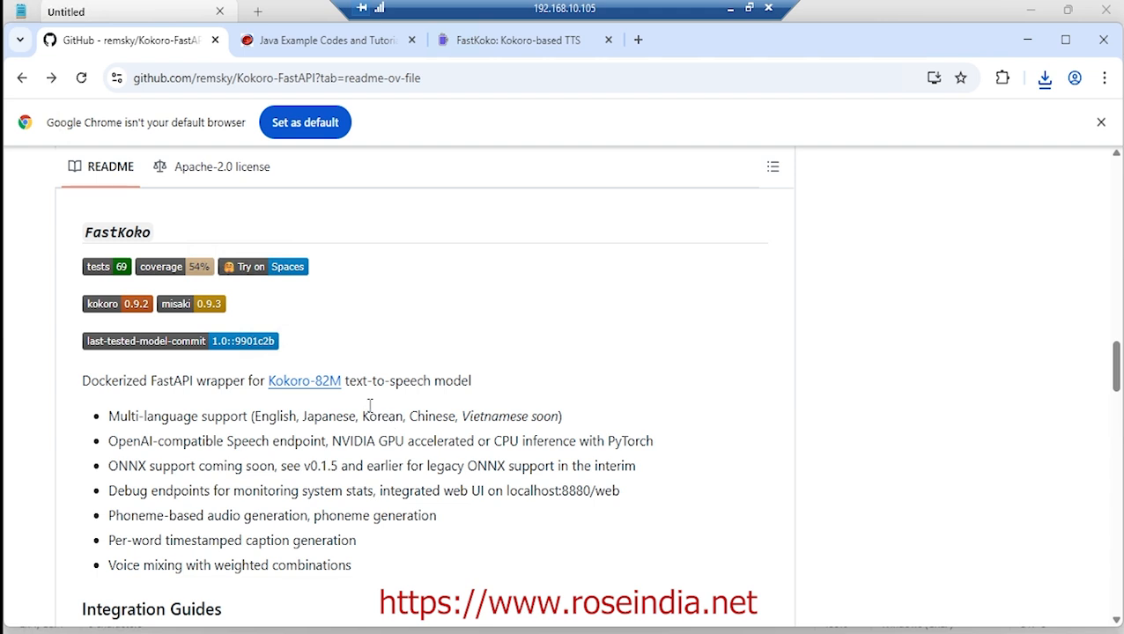
pyautogui.moveTo(332, 398)
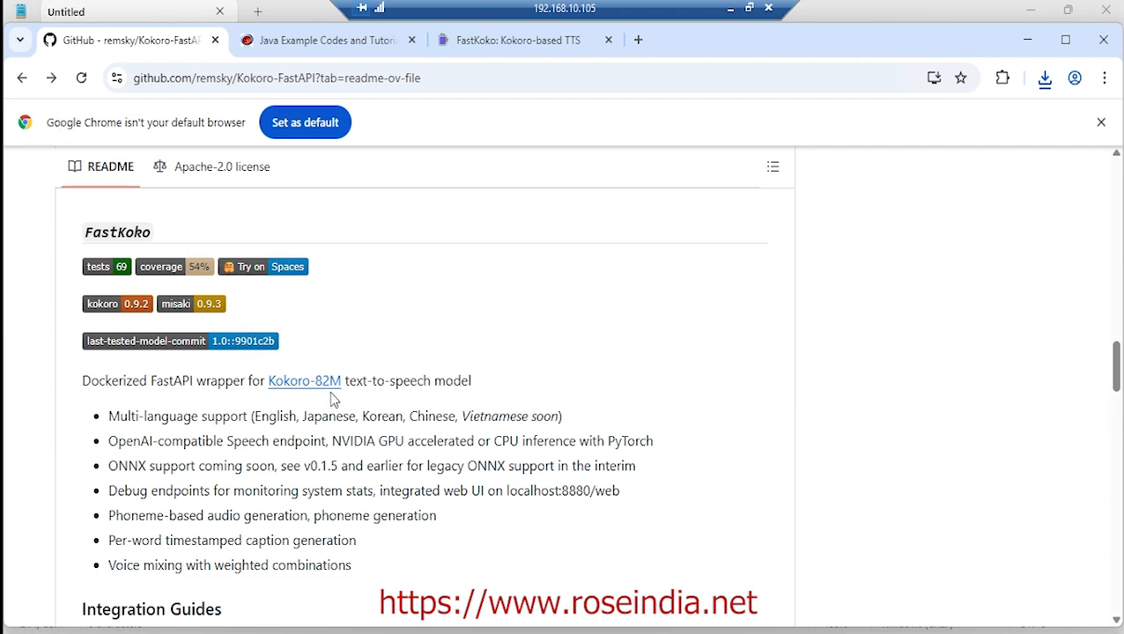
pyautogui.moveTo(416, 409)
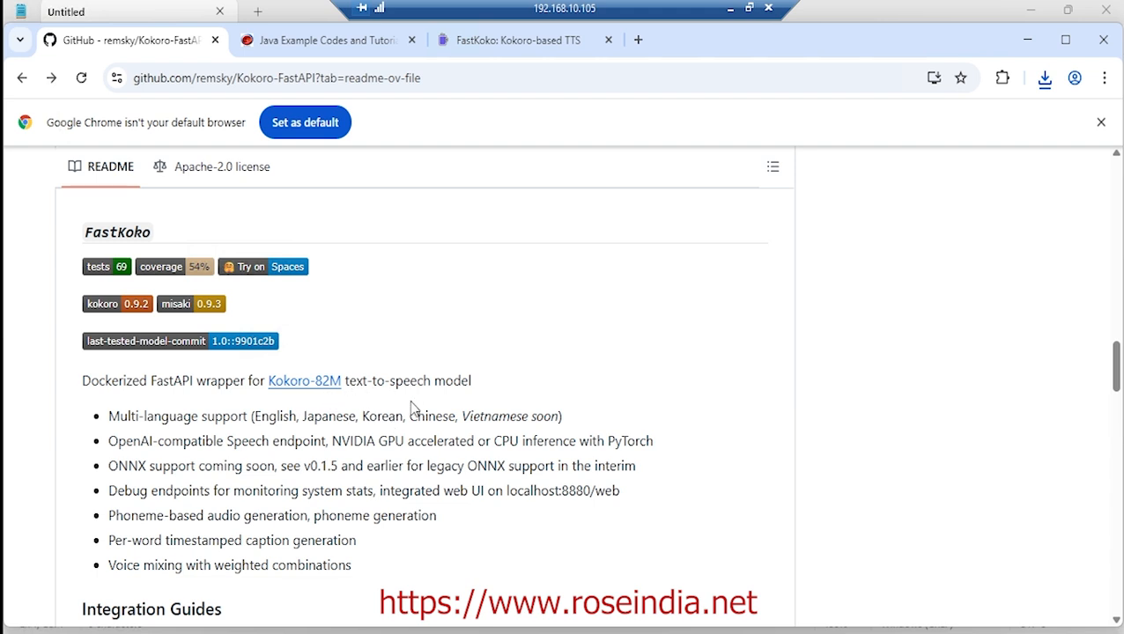
pyautogui.moveTo(380, 405)
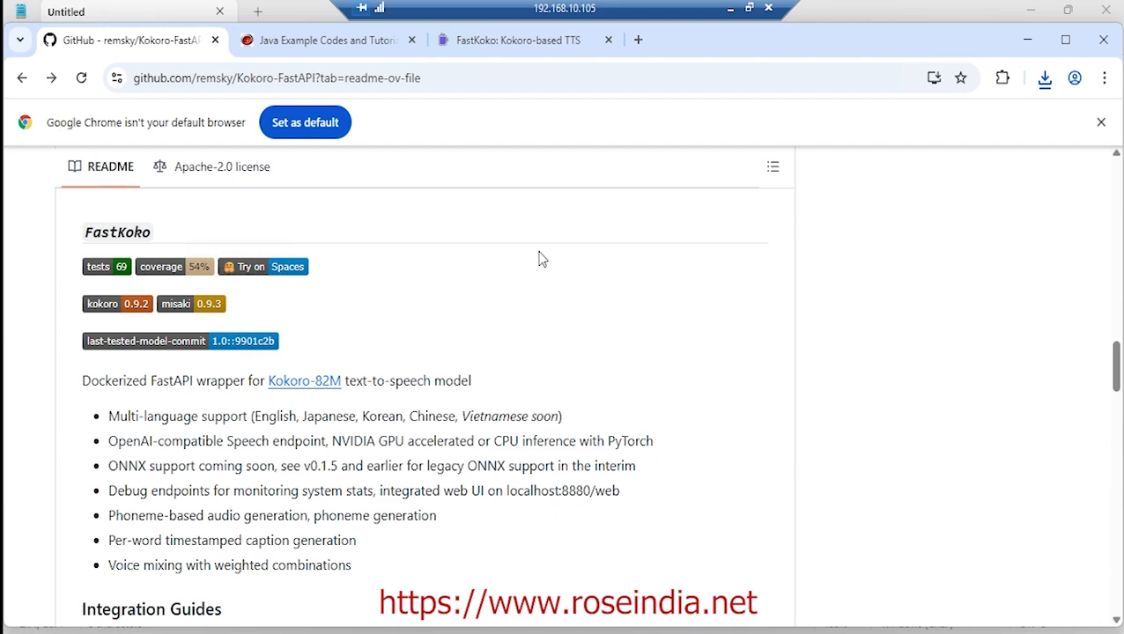
pyautogui.moveTo(642, 228)
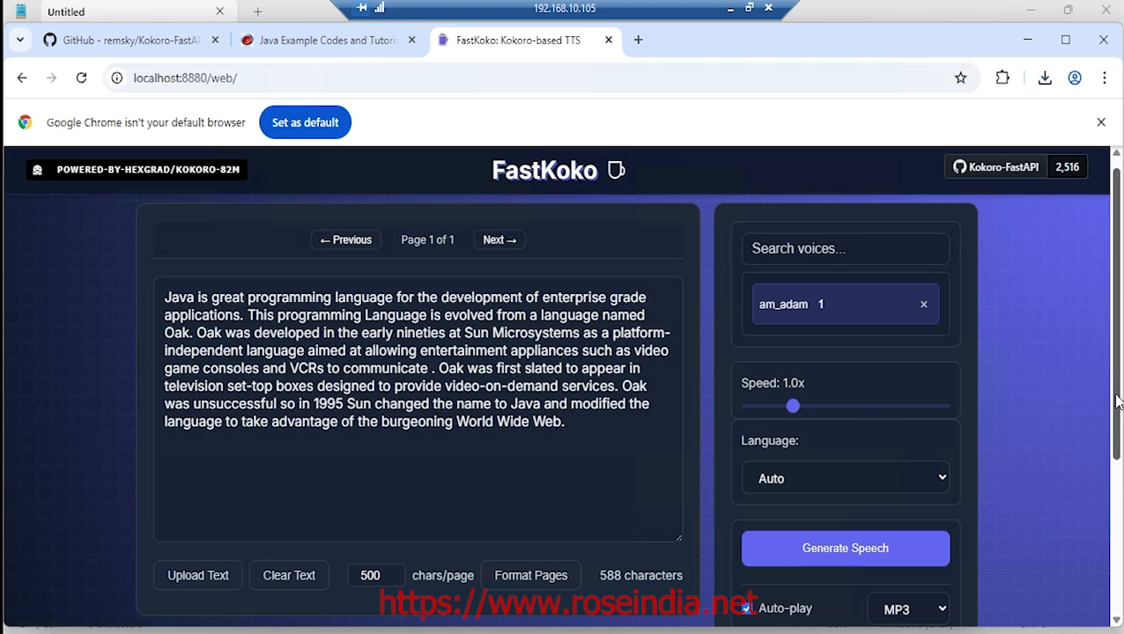
pyautogui.scroll(-3)
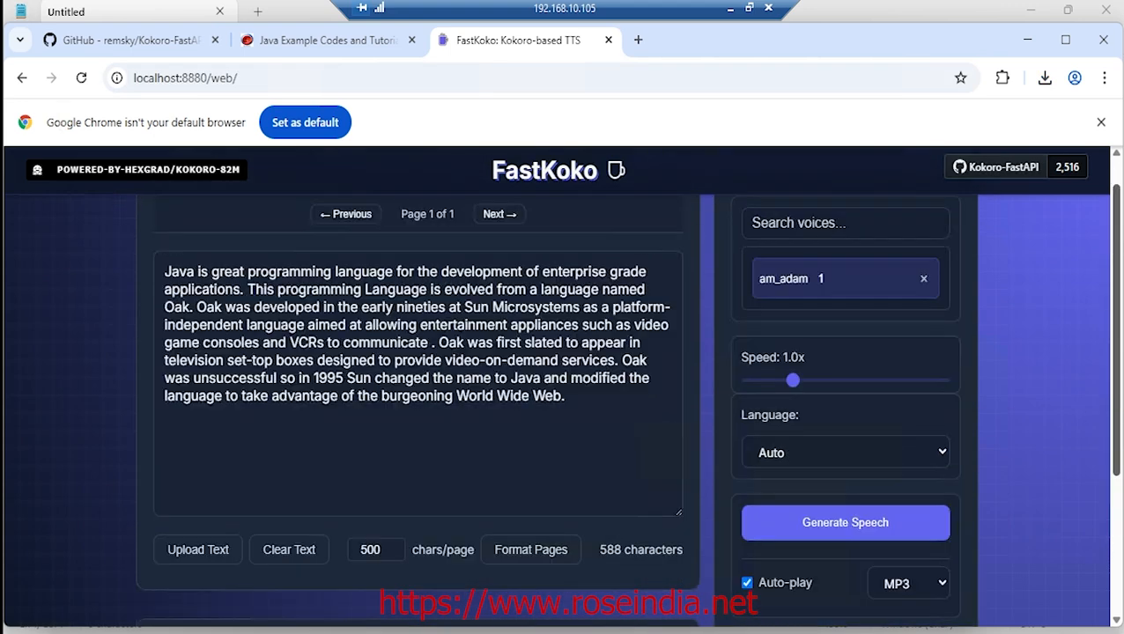